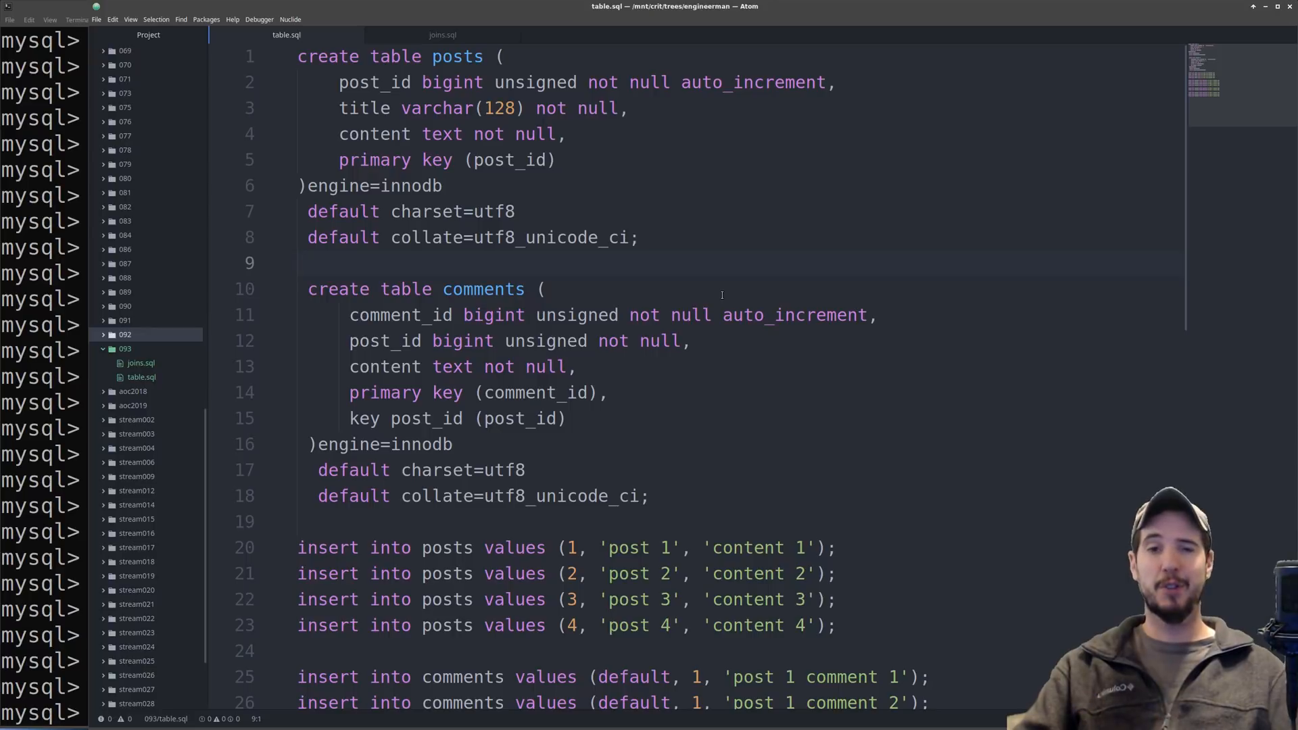
Review the posts and comments insert statements in table.sql, then bring the mysql terminal forward
{"action": "left_click", "coordinate": [300, 262]}
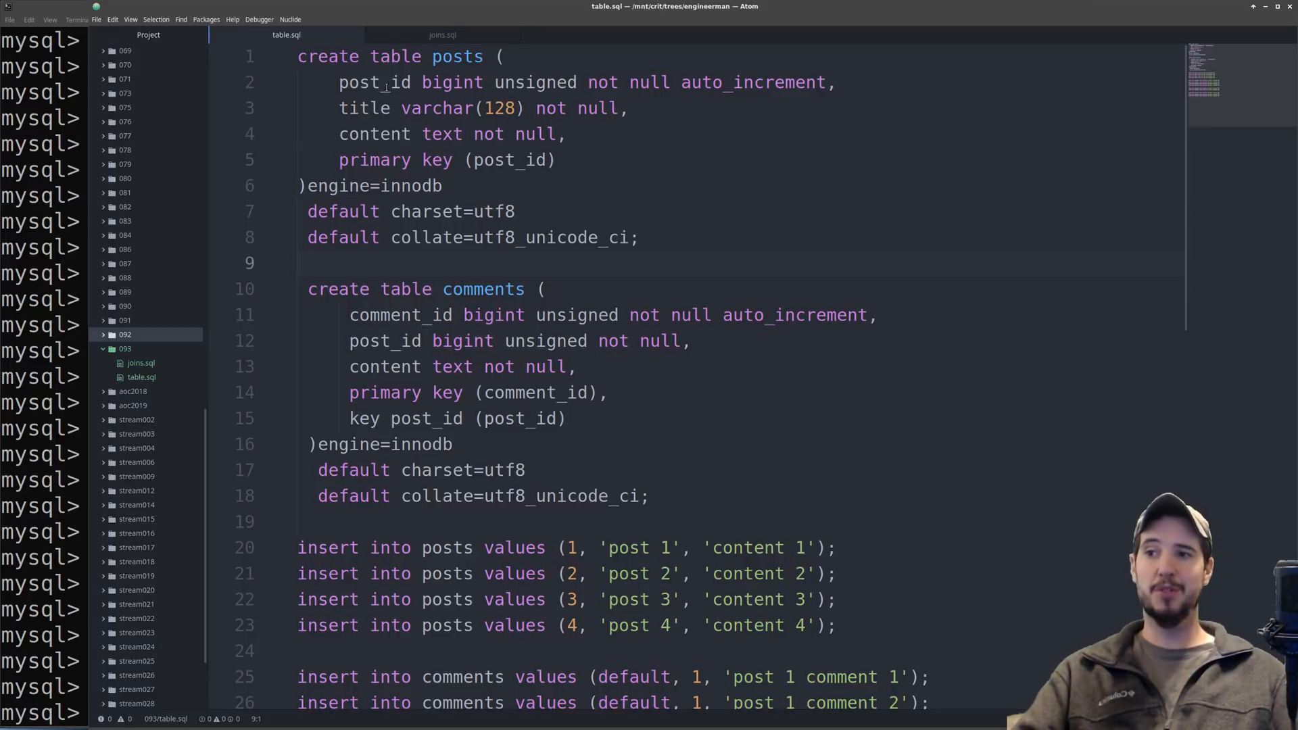
{"action": "left_click", "coordinate": [300, 263]}
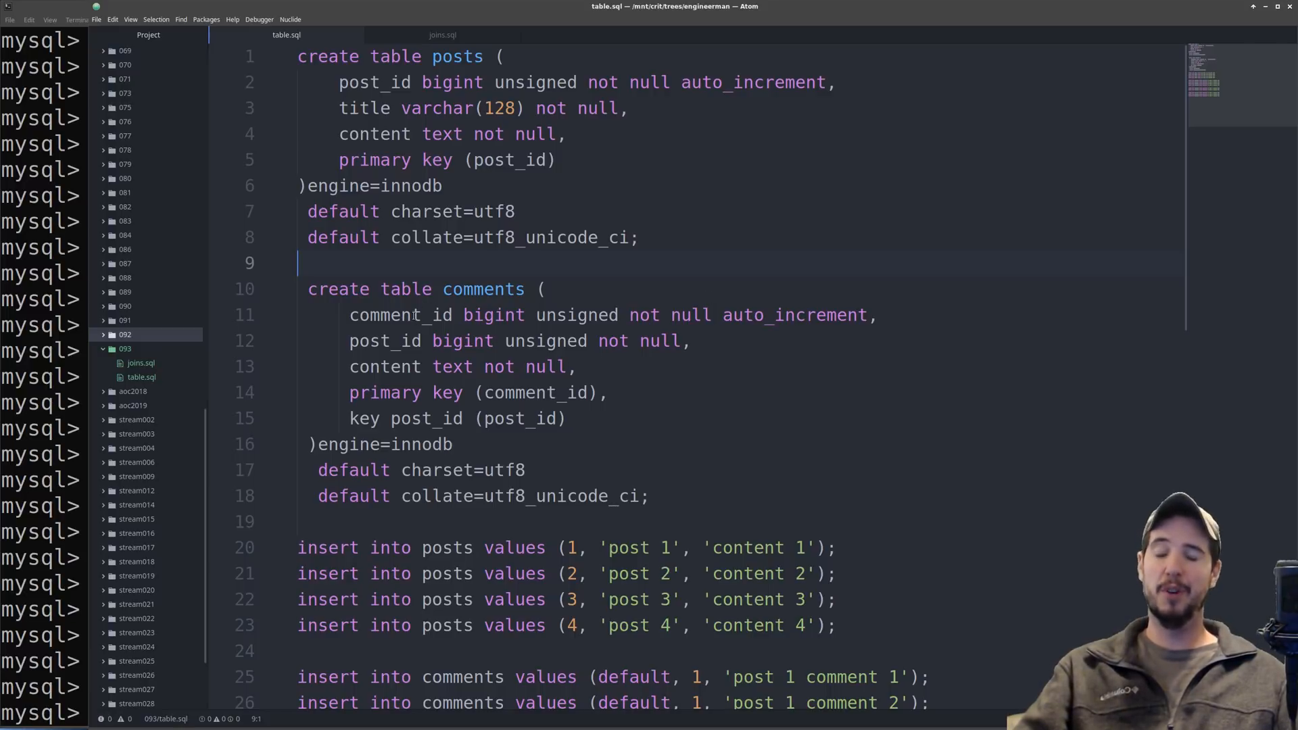
{"action": "double_click", "coordinate": [384, 341]}
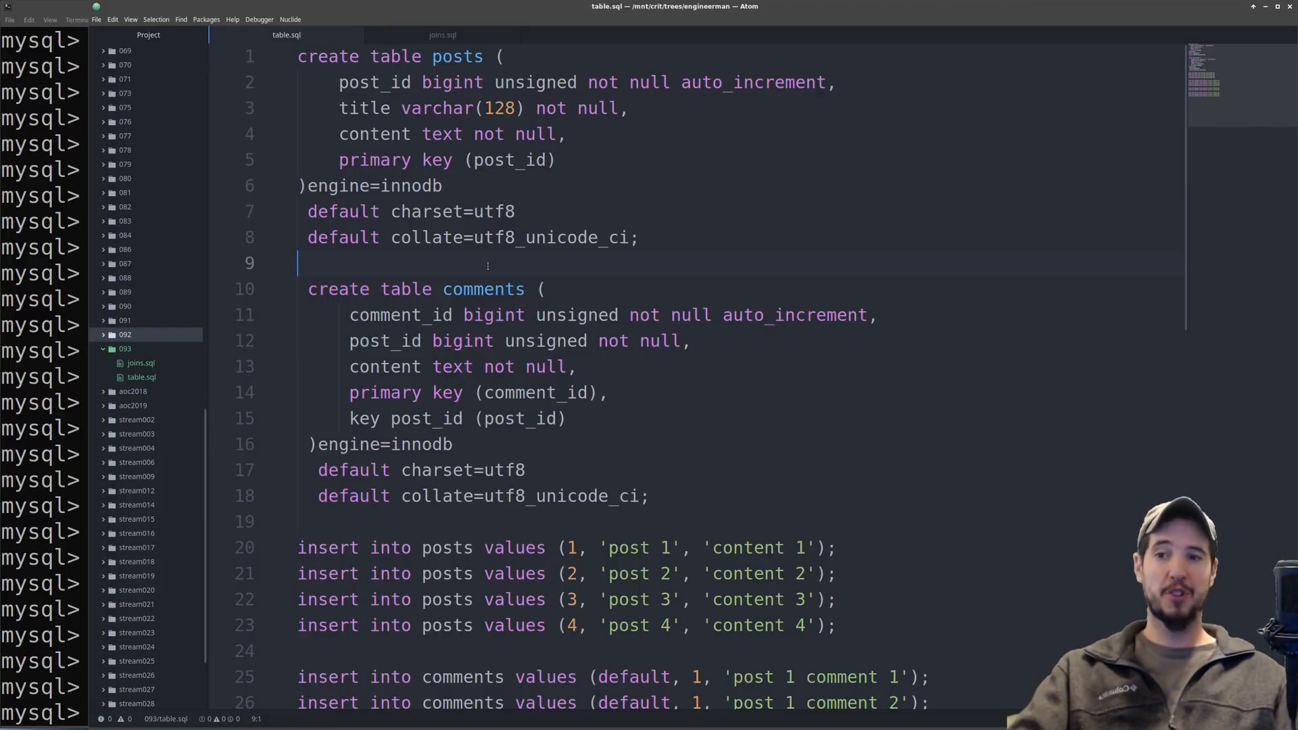
{"action": "scroll", "scroll_direction": "down", "scroll_amount": 3}
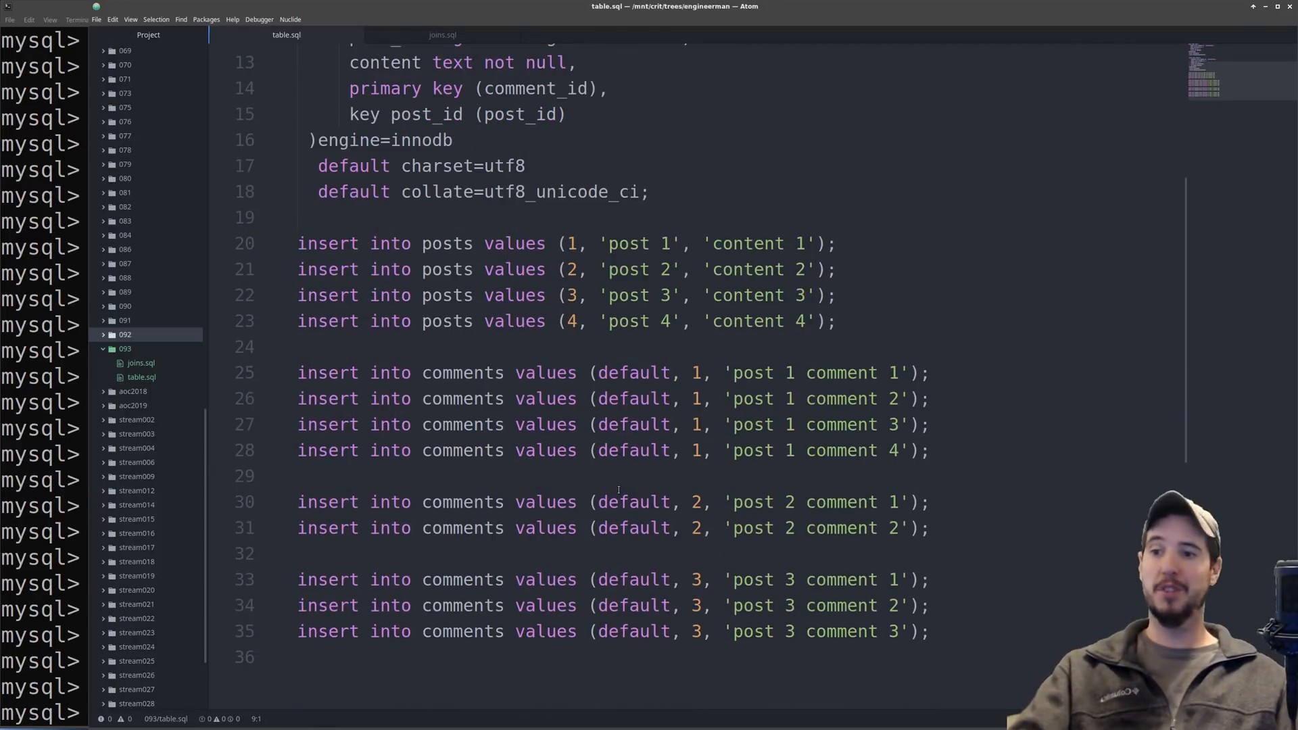
{"action": "left_click", "coordinate": [839, 322]}
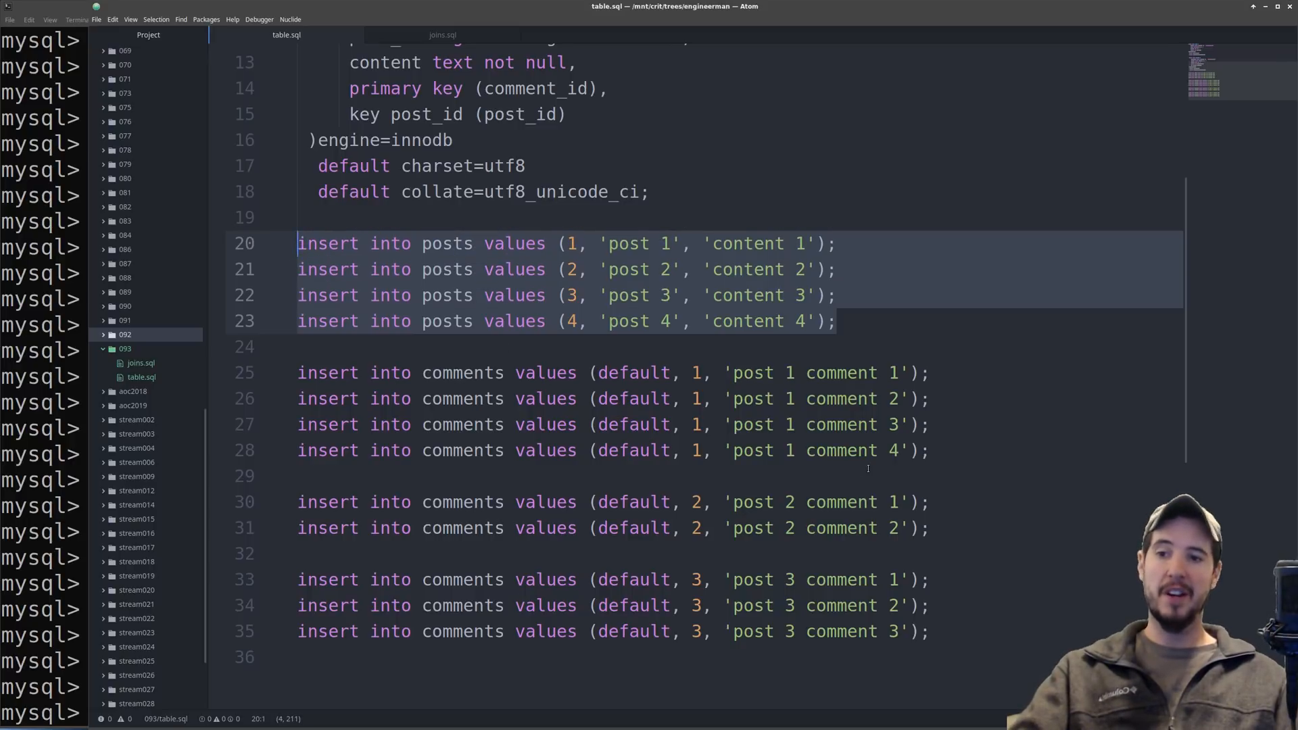
{"action": "left_click", "coordinate": [664, 424]}
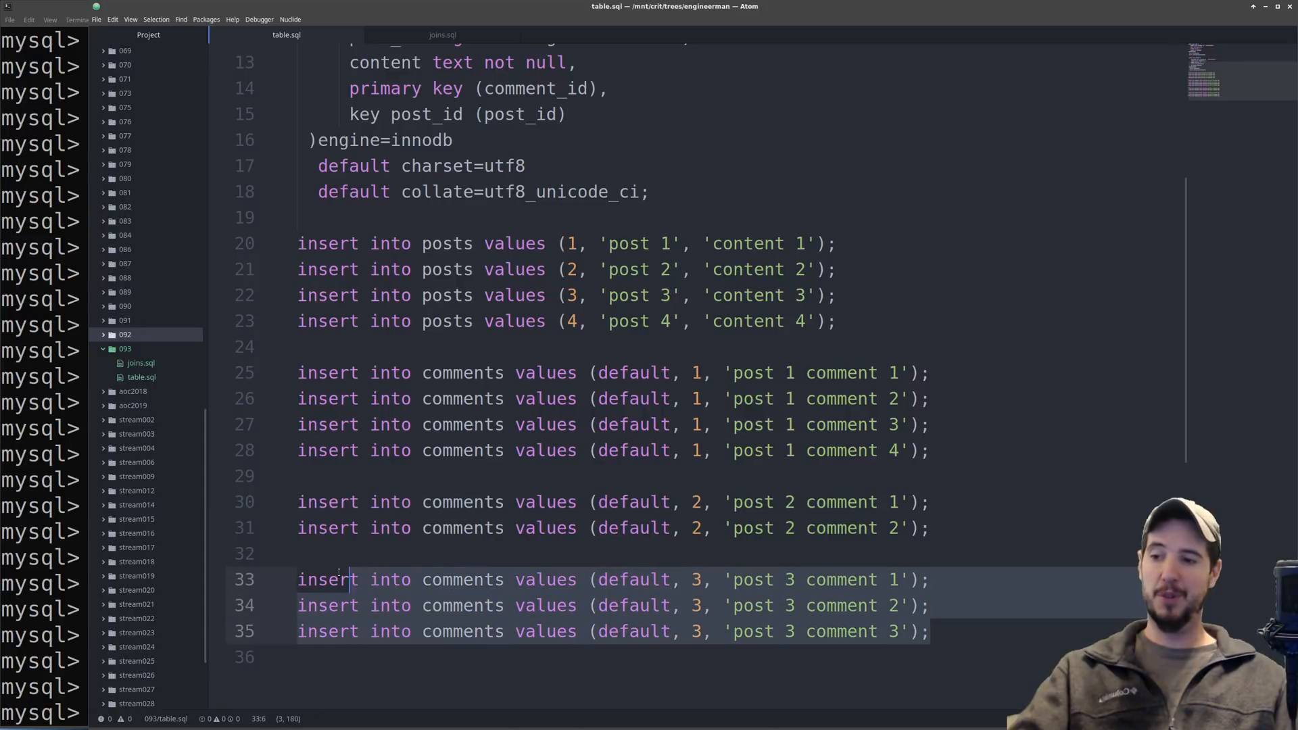
{"action": "left_click", "coordinate": [834, 322]}
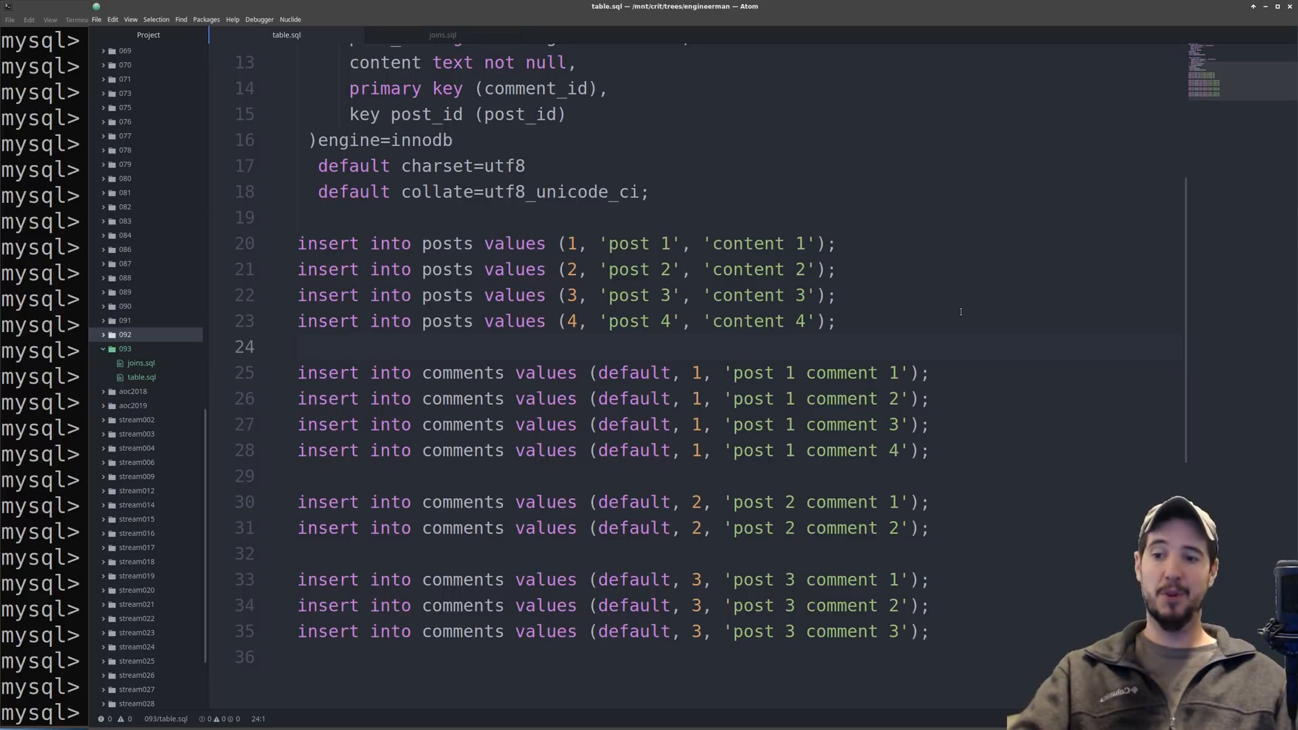
{"action": "left_click", "coordinate": [301, 346]}
{"action": "type", "text": "select"}
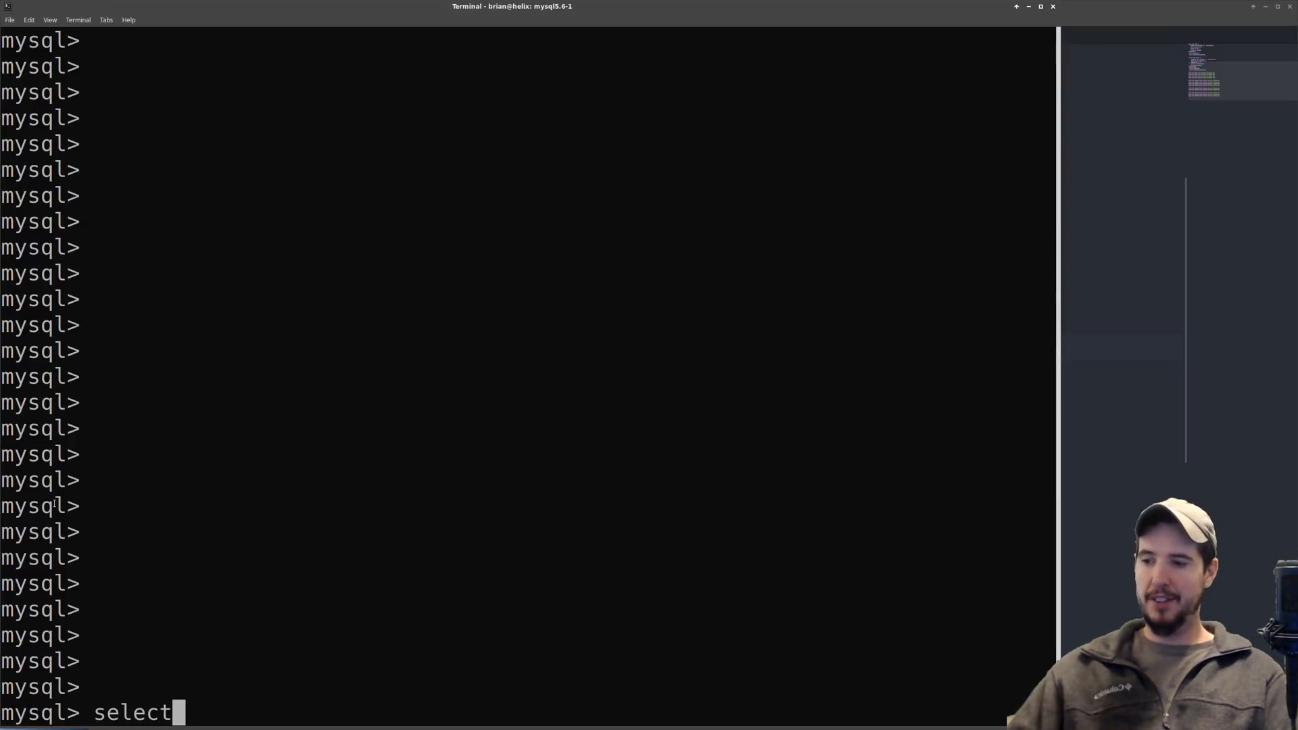
Run select * from posts; in mysql, listing all 4 post rows
{"action": "type", "text": "* from posts"}
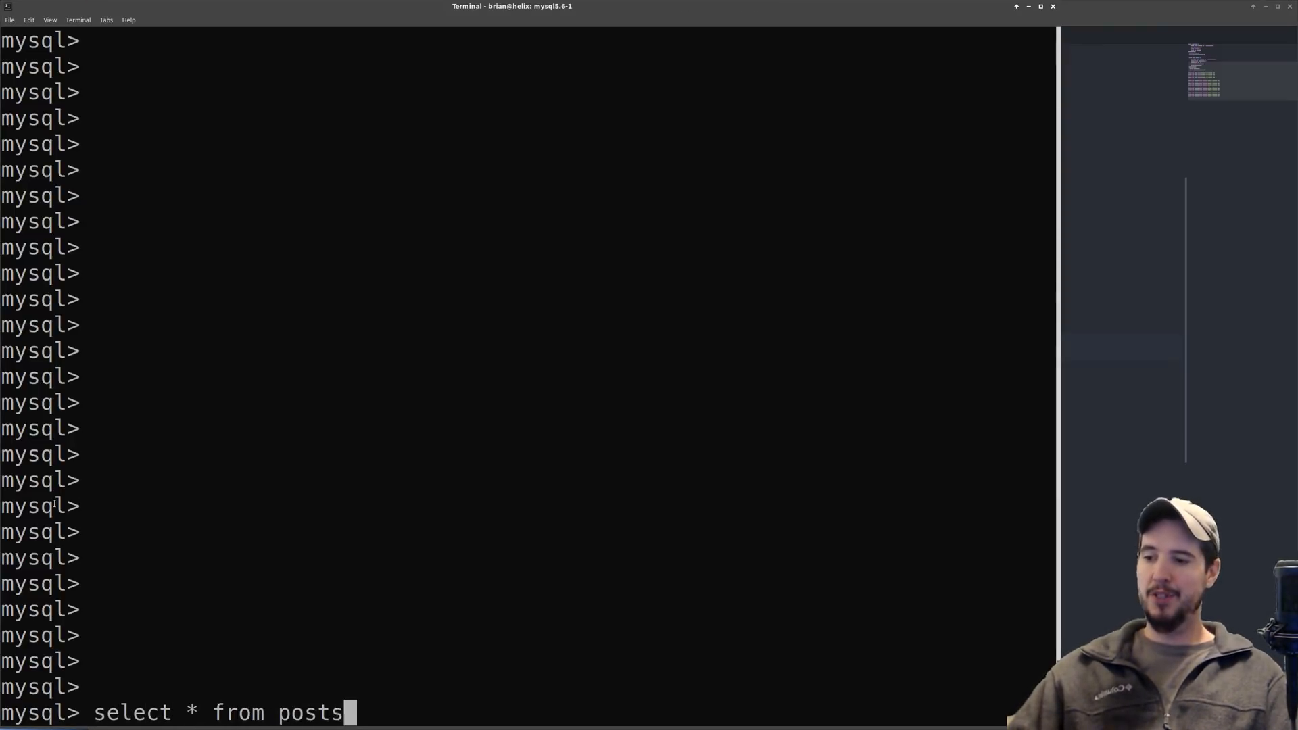
{"action": "key", "text": "Return"}
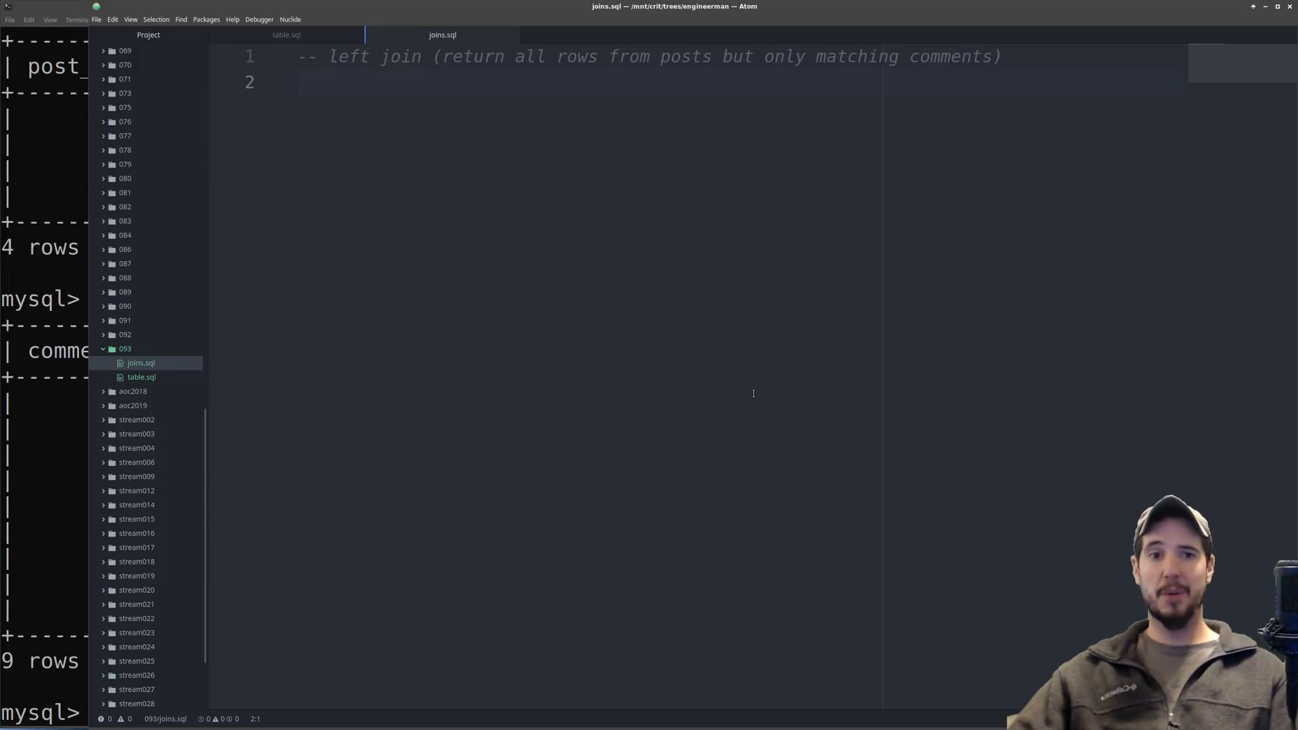
Write 'select * from posts left join comments on' on line 2 of joins.sql
{"action": "left_click", "coordinate": [300, 81]}
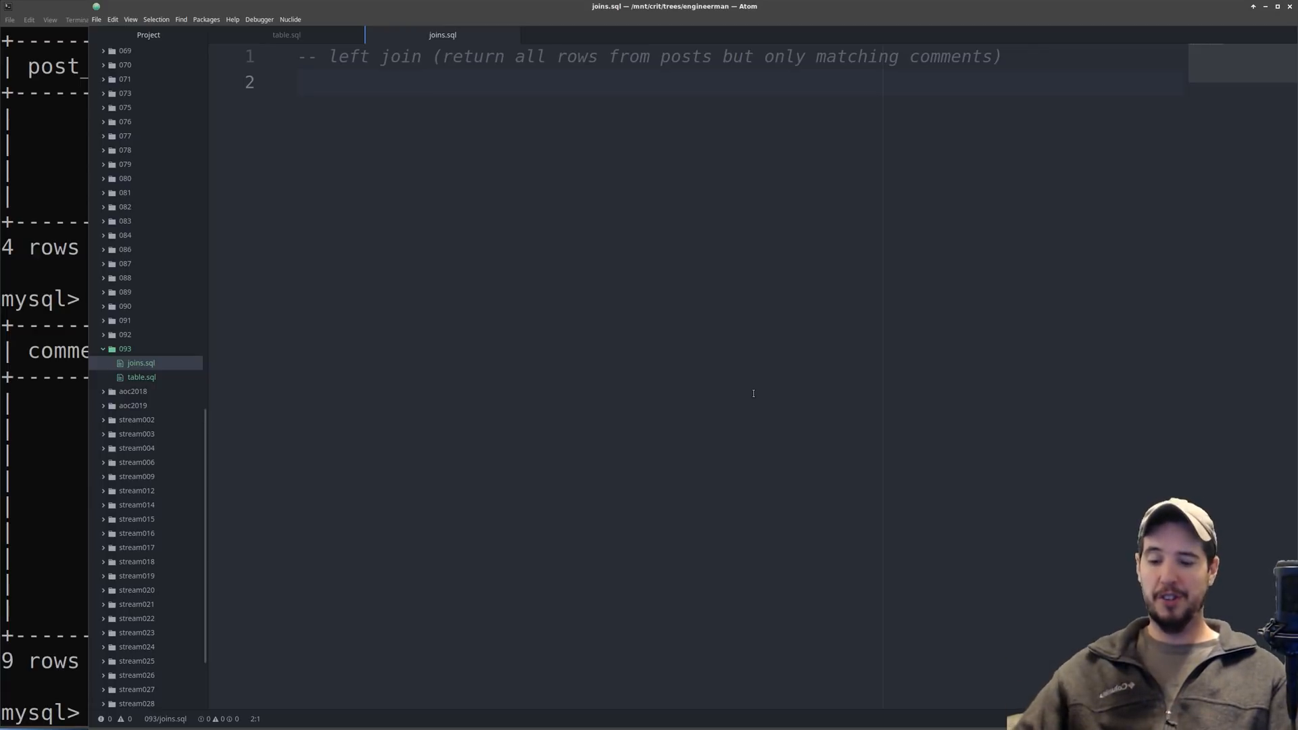
{"action": "type", "text": "select"}
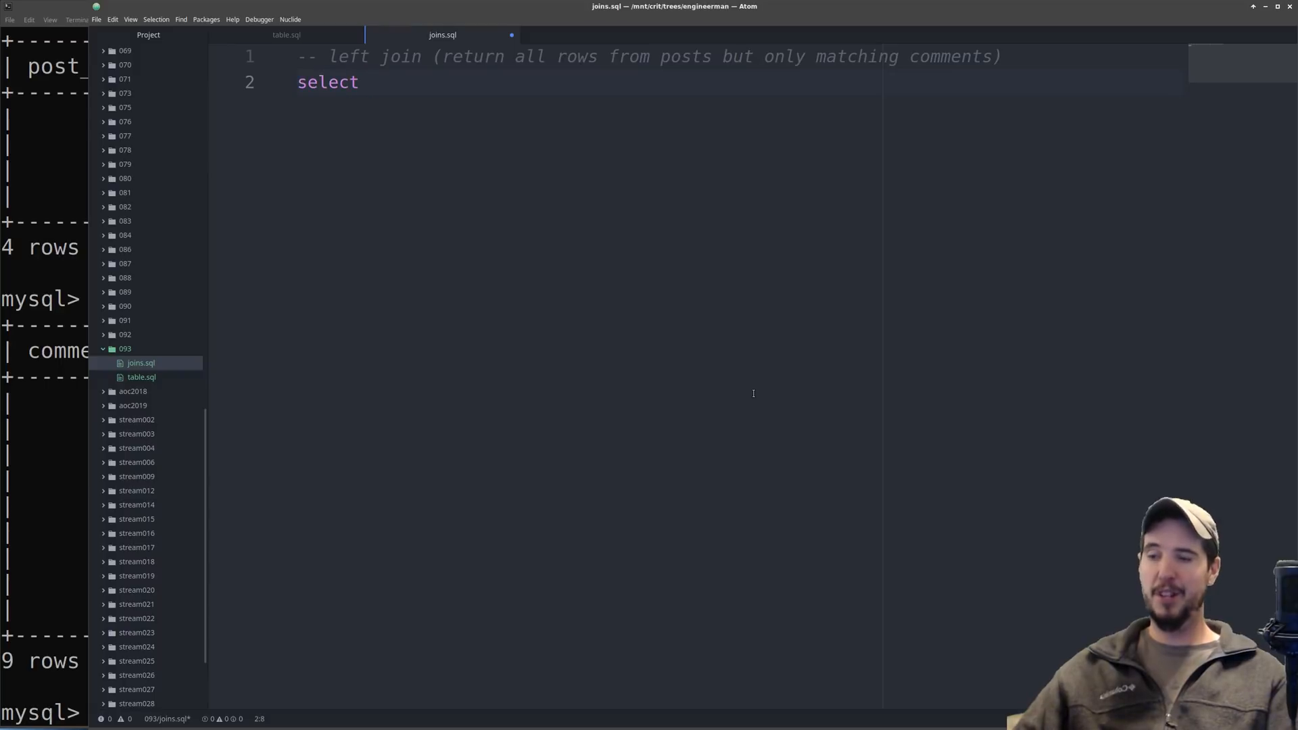
{"action": "type", "text": "* from posts"}
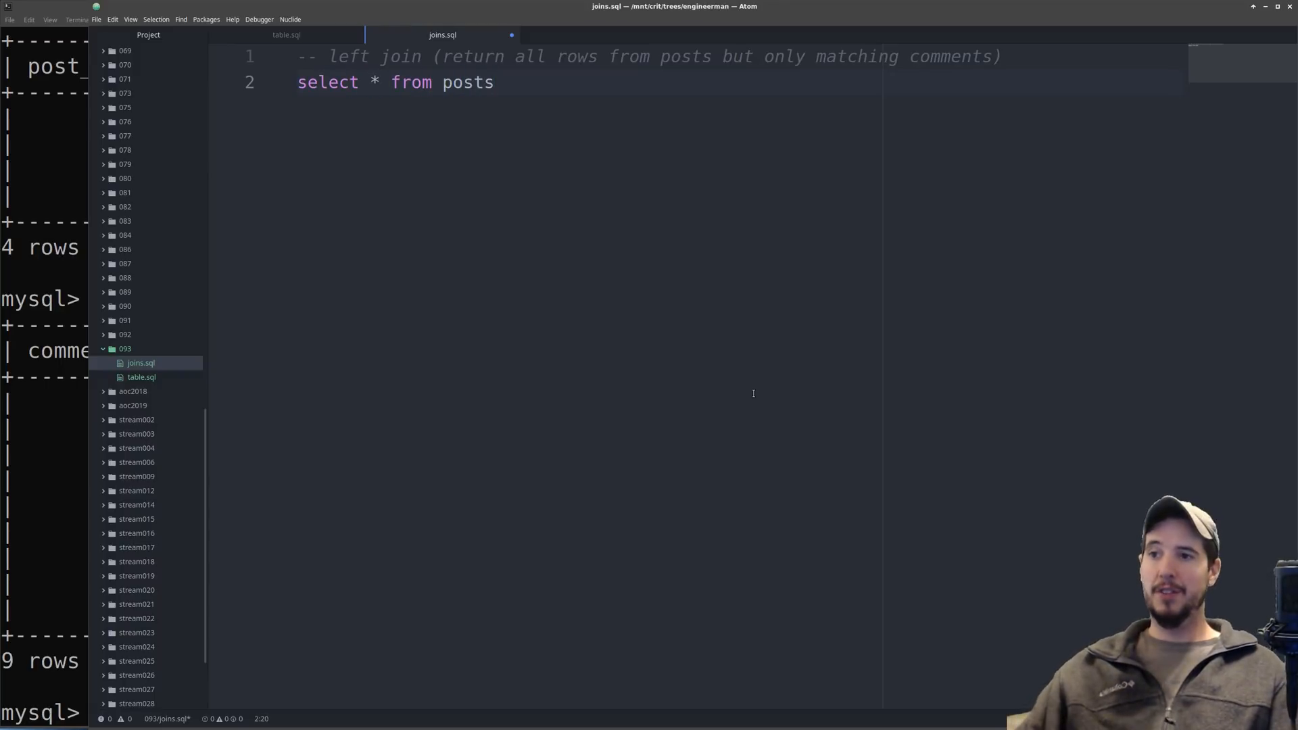
{"action": "type", "text": "left join"}
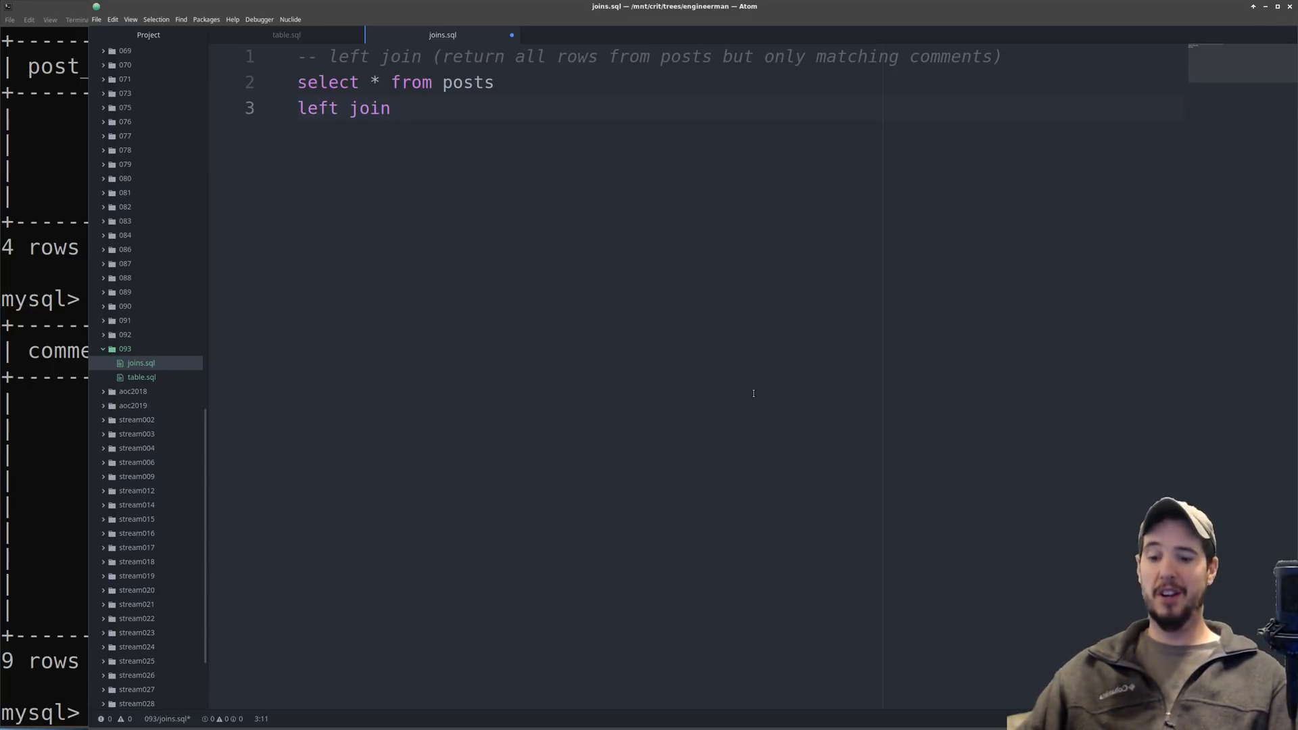
{"action": "type", "text": "comments"}
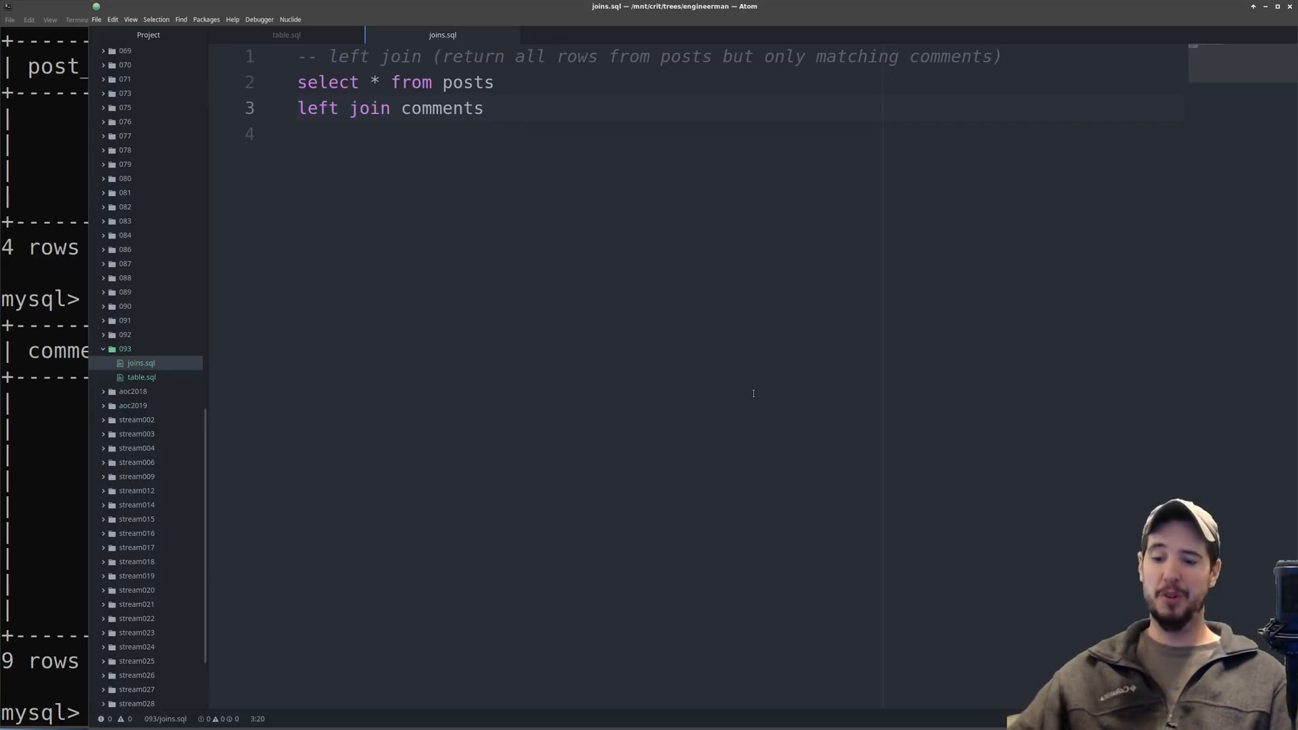
{"action": "type", "text": "on"}
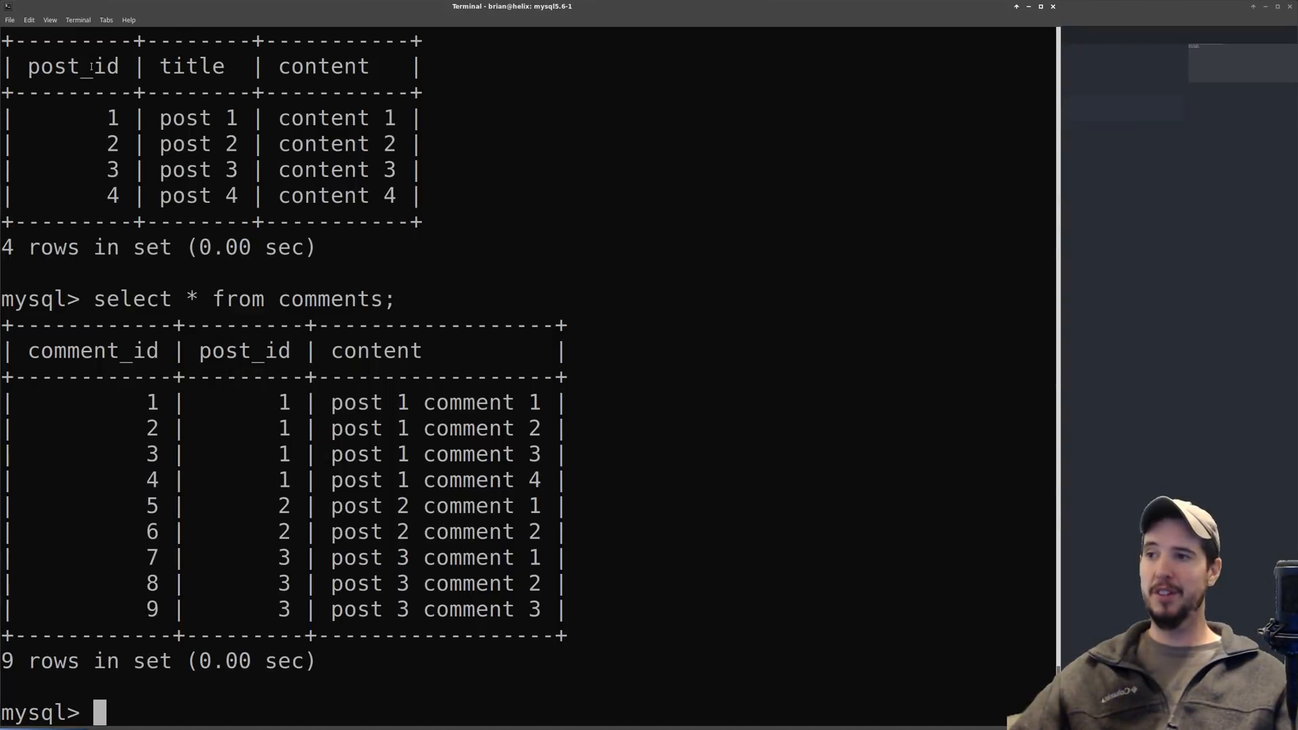
Highlight the post_id column in the terminal results to compare posts and comments
{"action": "double_click", "coordinate": [109, 118]}
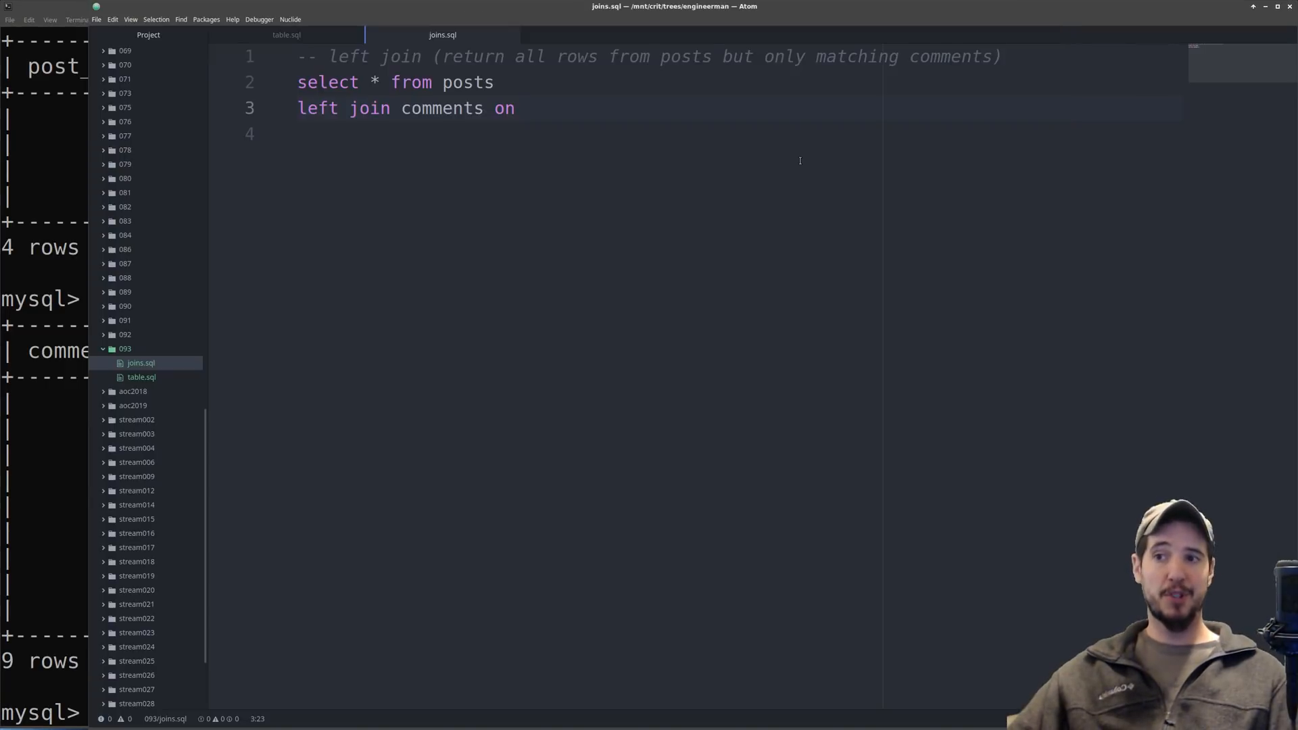
Finish the join condition as posts.post_id = comments.post_id; in joins.sql
{"action": "type", "text": "p"}
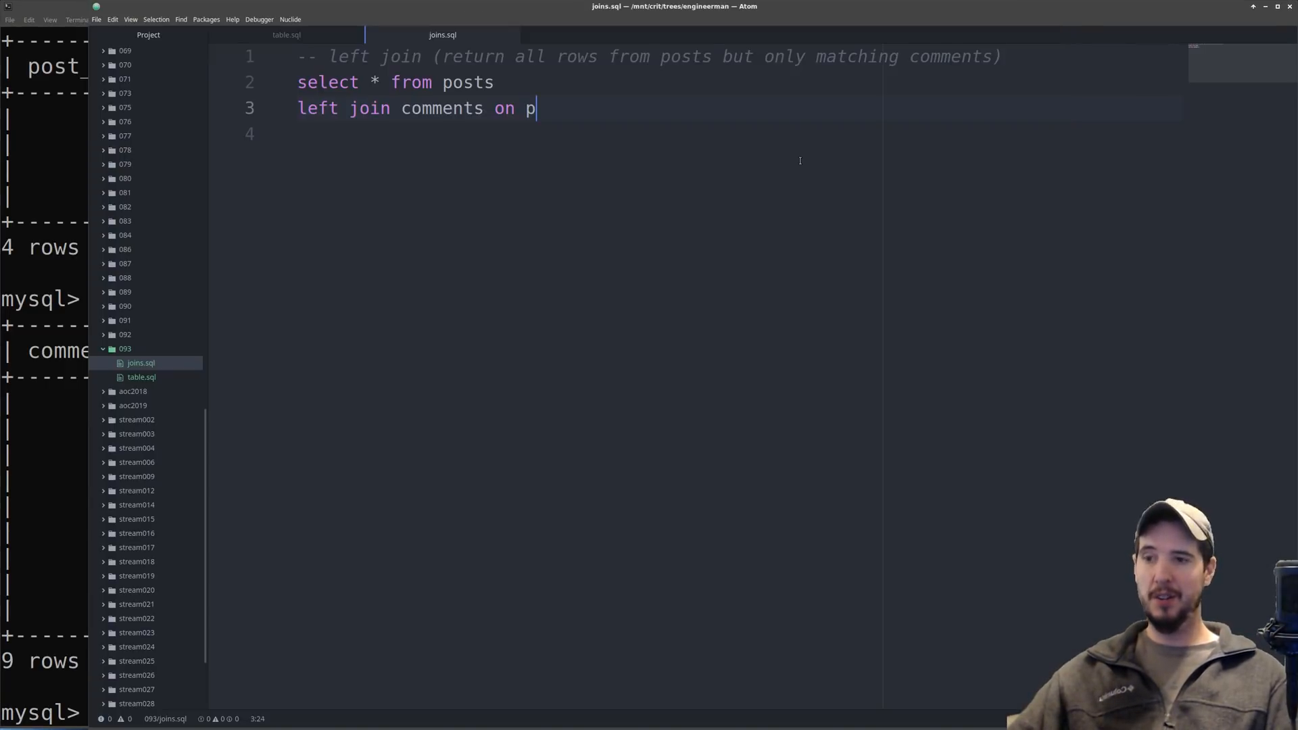
{"action": "type", "text": "osts.post_id"}
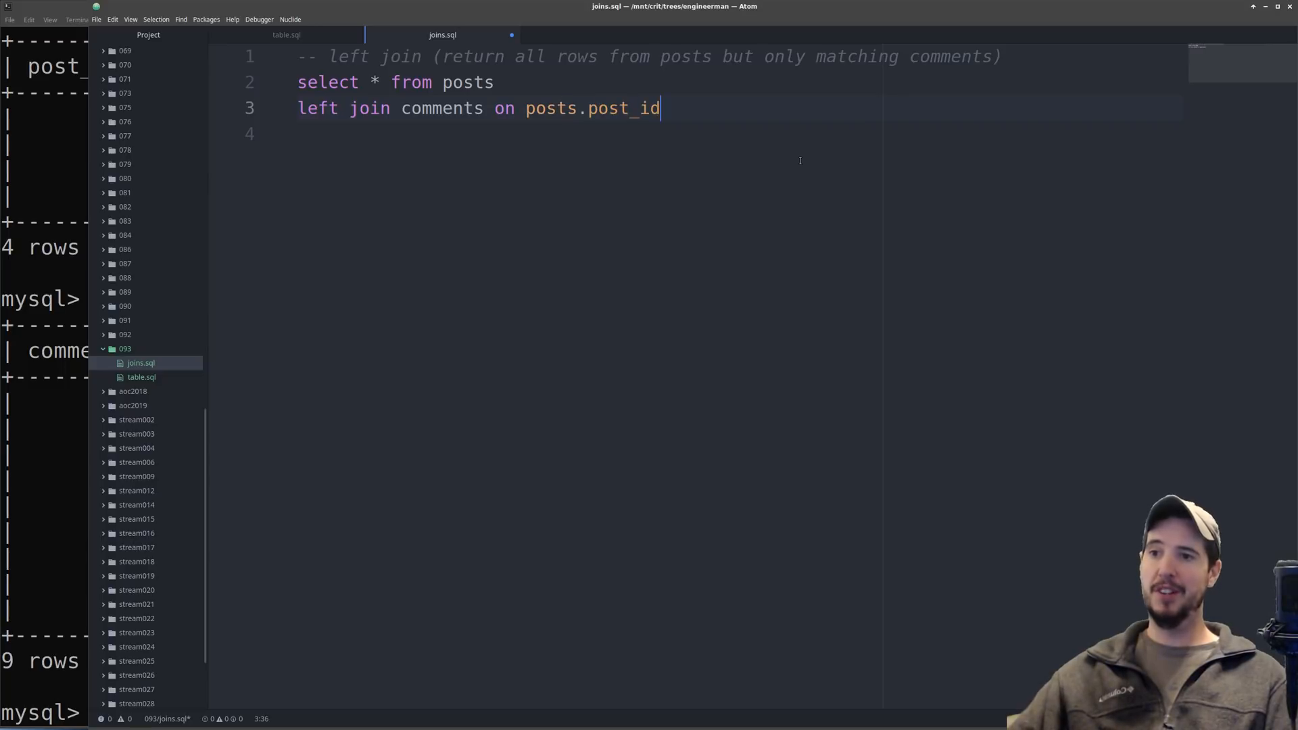
{"action": "type", "text": "= comments."}
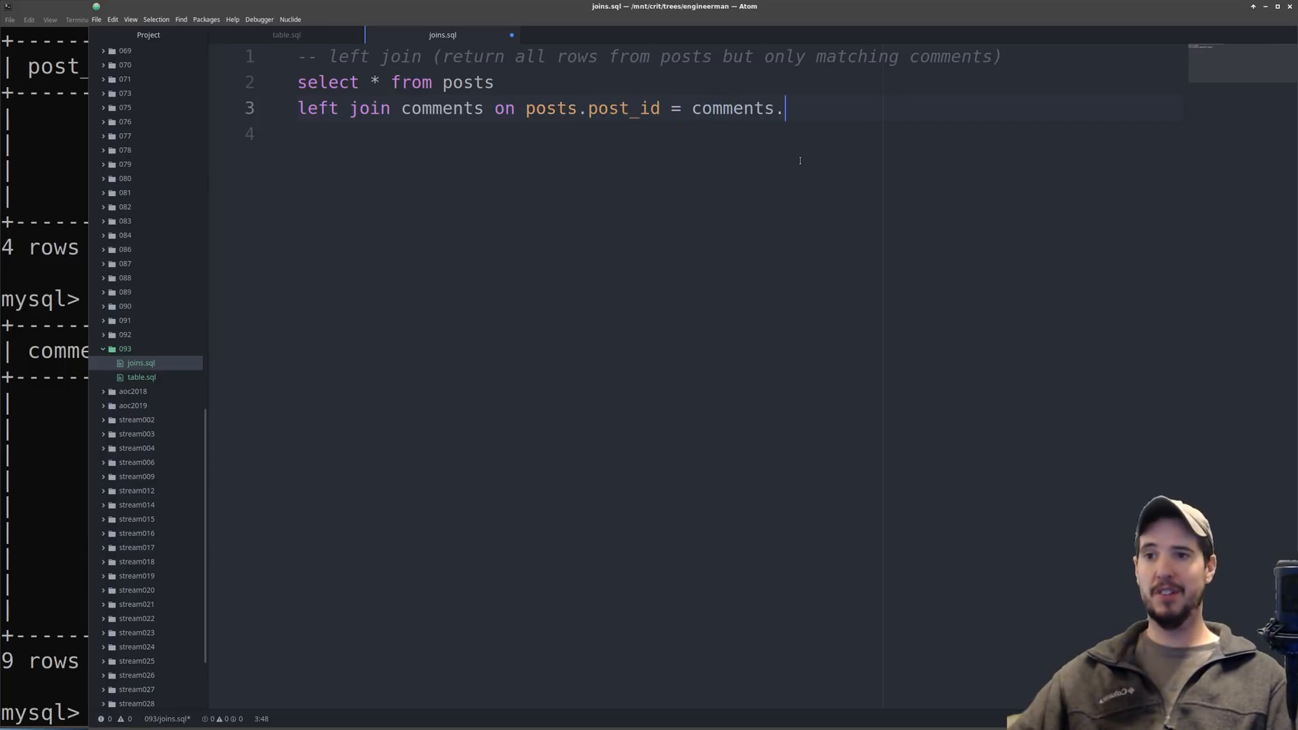
{"action": "type", "text": "post_id;"}
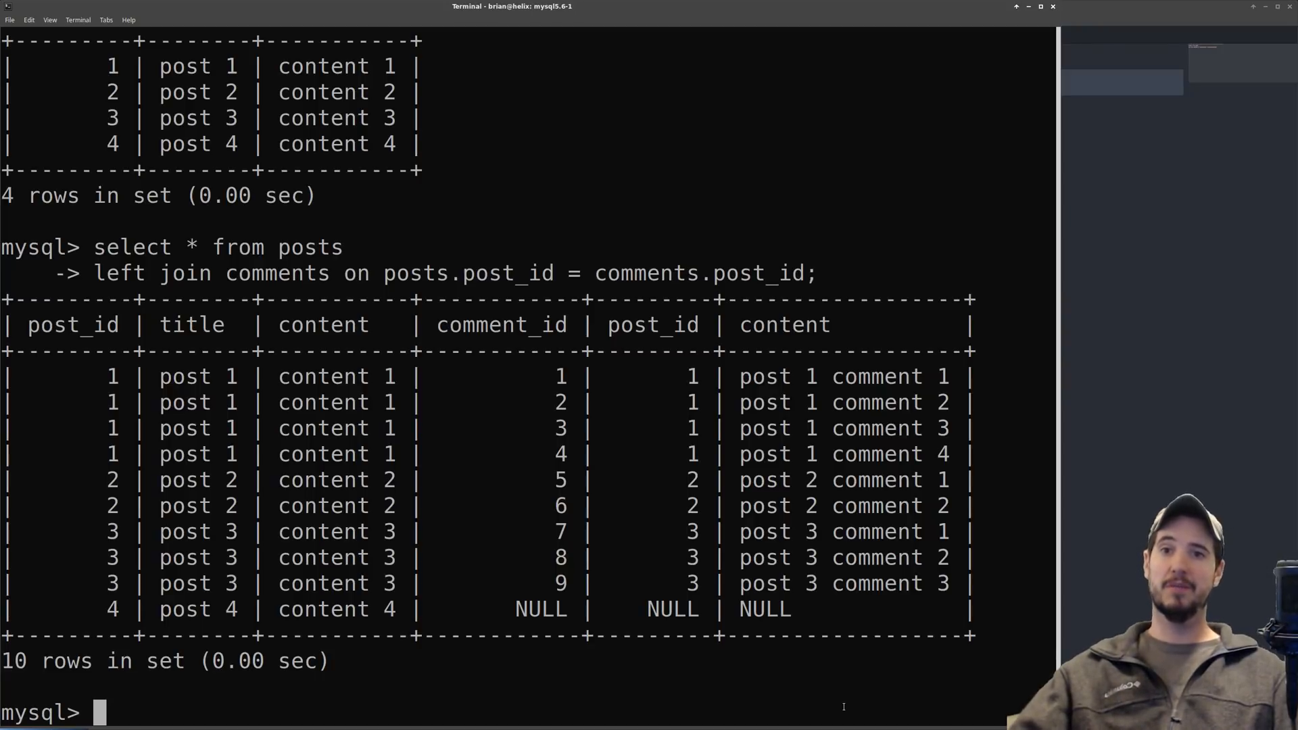
{"action": "mouse_move", "coordinate": [804, 642]}
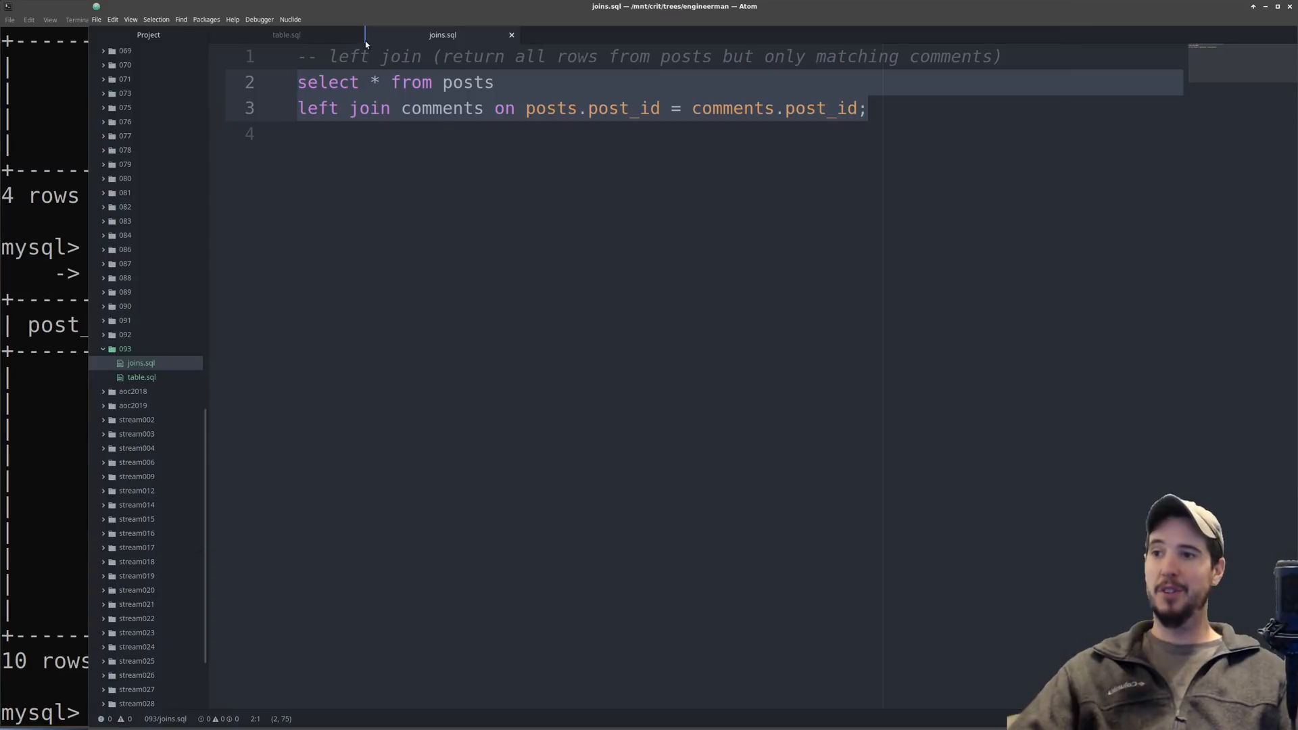
Check the sample data in table.sql, then return to joins.sql for the inner join query
{"action": "left_click", "coordinate": [286, 35]}
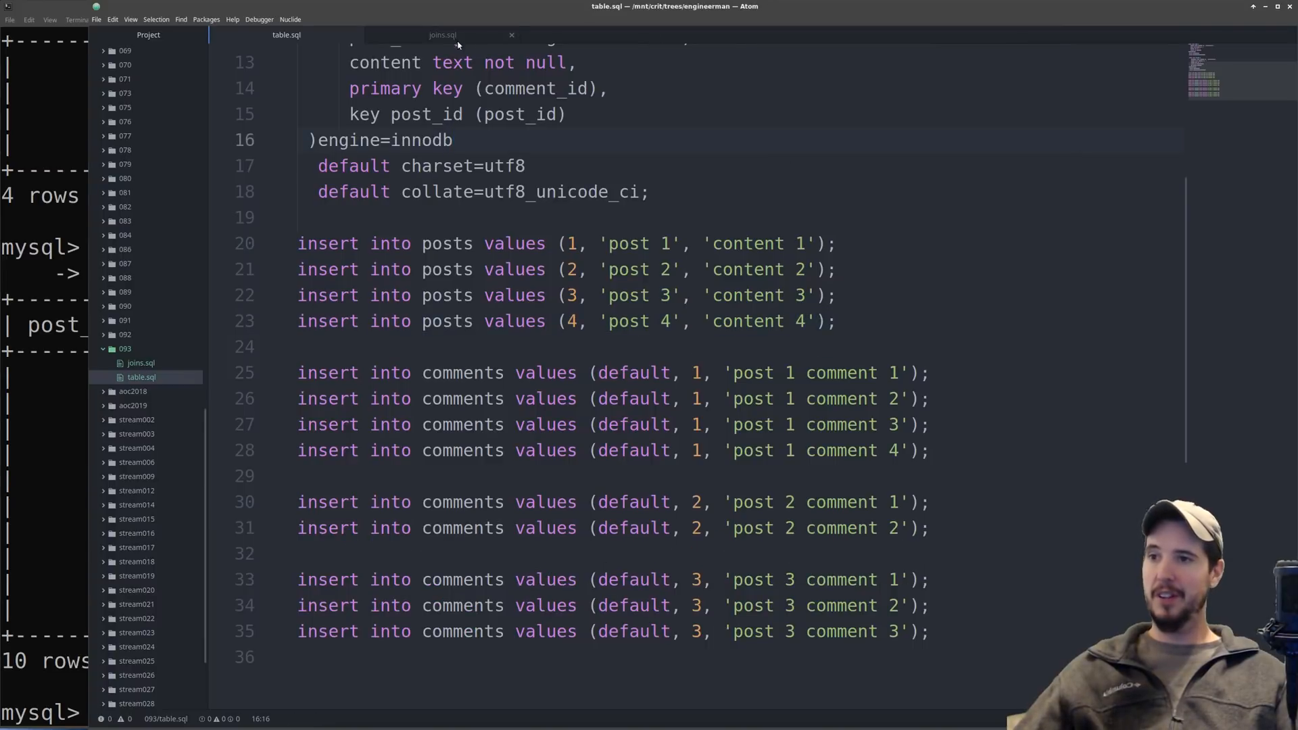
{"action": "left_click", "coordinate": [442, 35]}
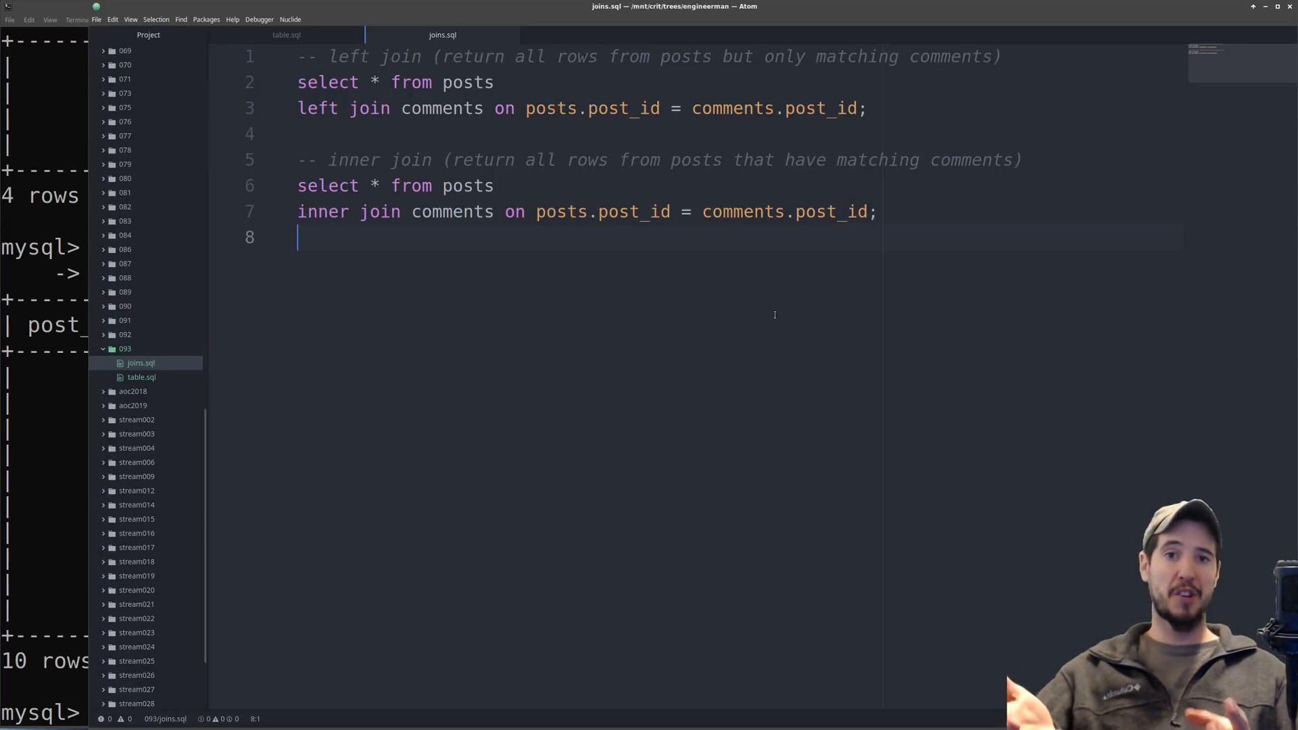
{"action": "mouse_move", "coordinate": [909, 230]}
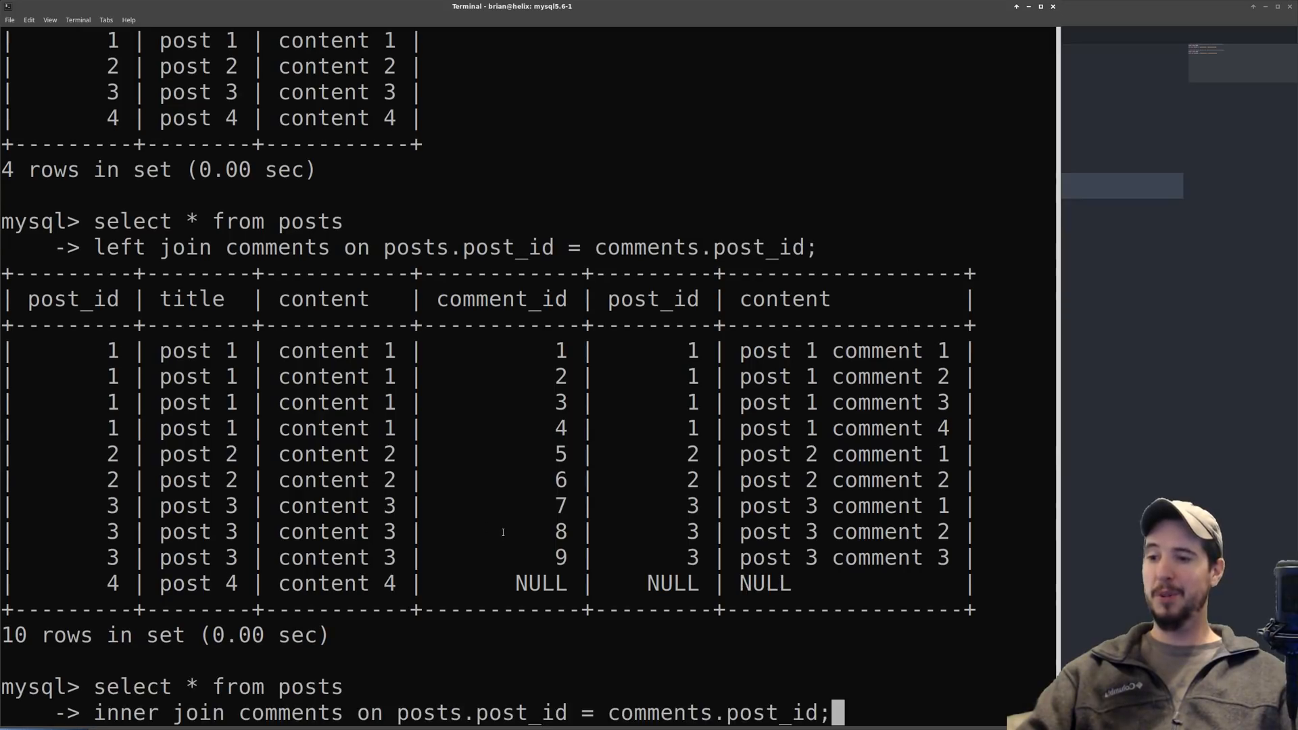
Run the inner join query in mysql, returning 9 rows without post 4
{"action": "key", "text": "Return"}
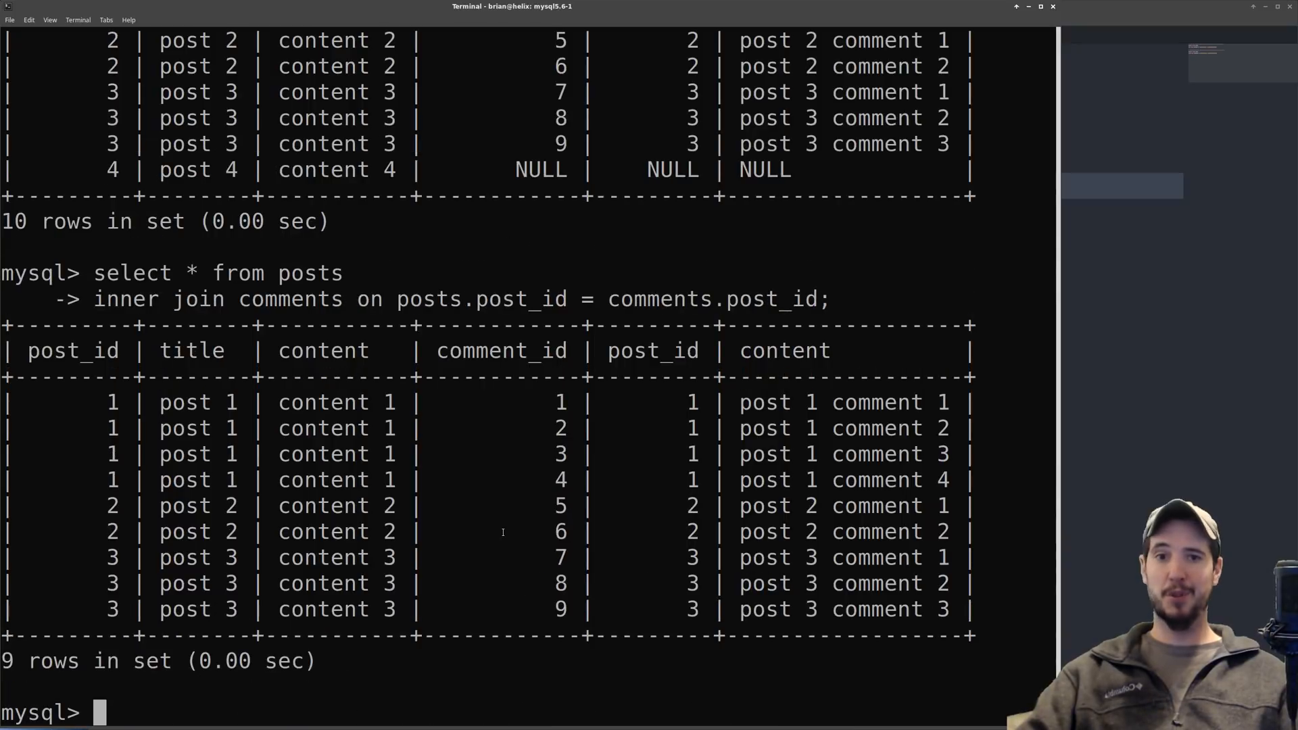
{"action": "mouse_move", "coordinate": [930, 688]}
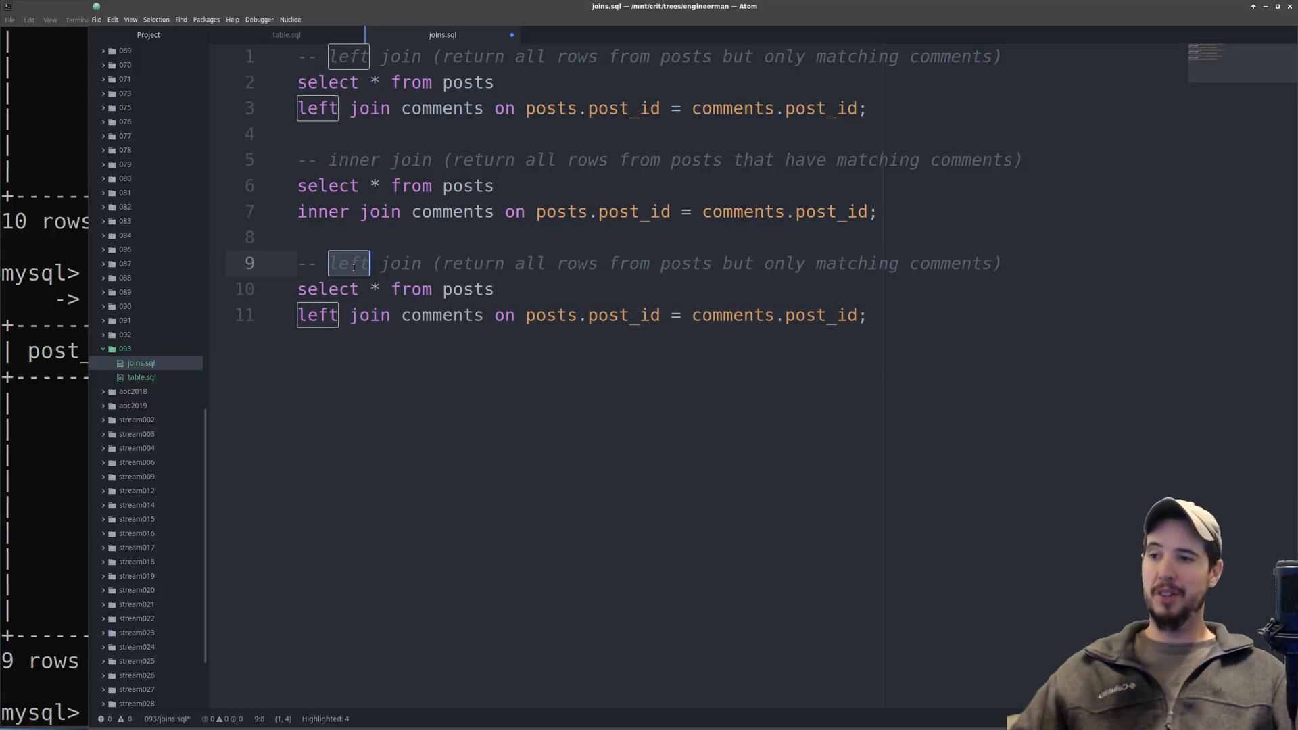
Change the copied query to a right join, then reopen the left join line for a condition
{"action": "type", "text": "right"}
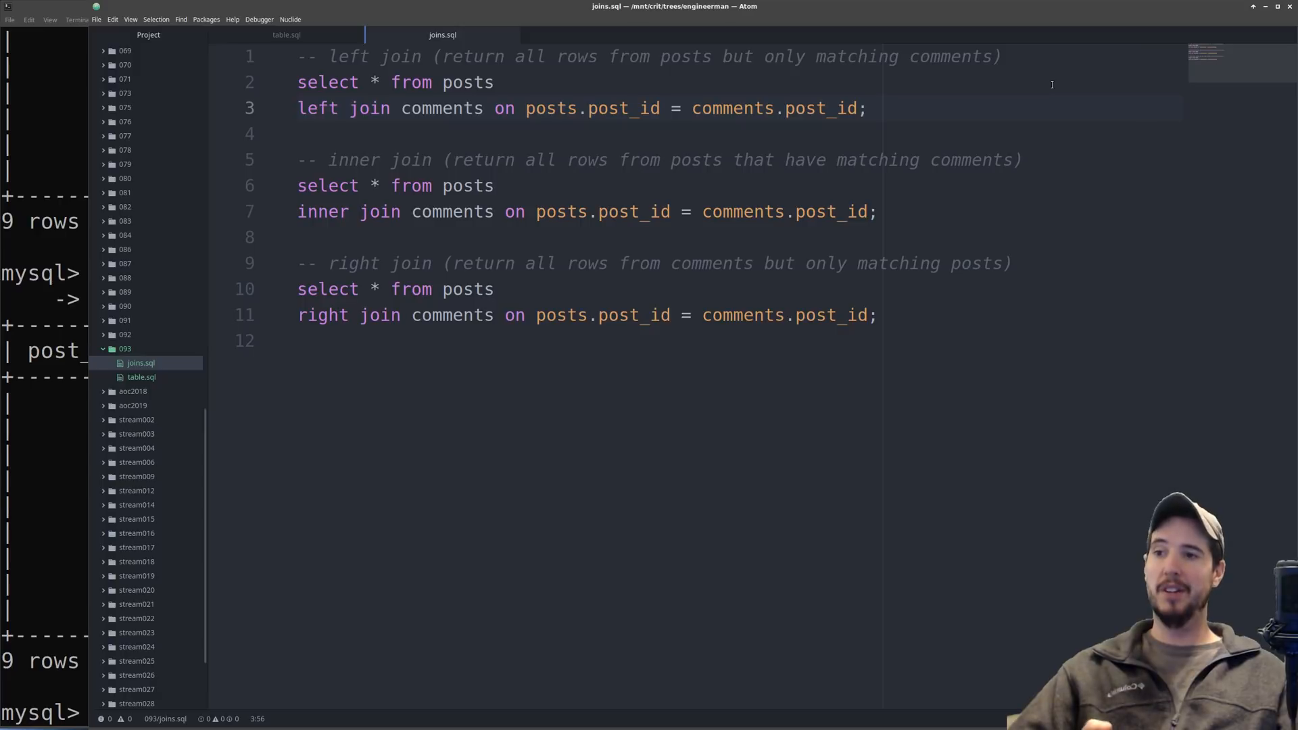
{"action": "left_click", "coordinate": [868, 108]}
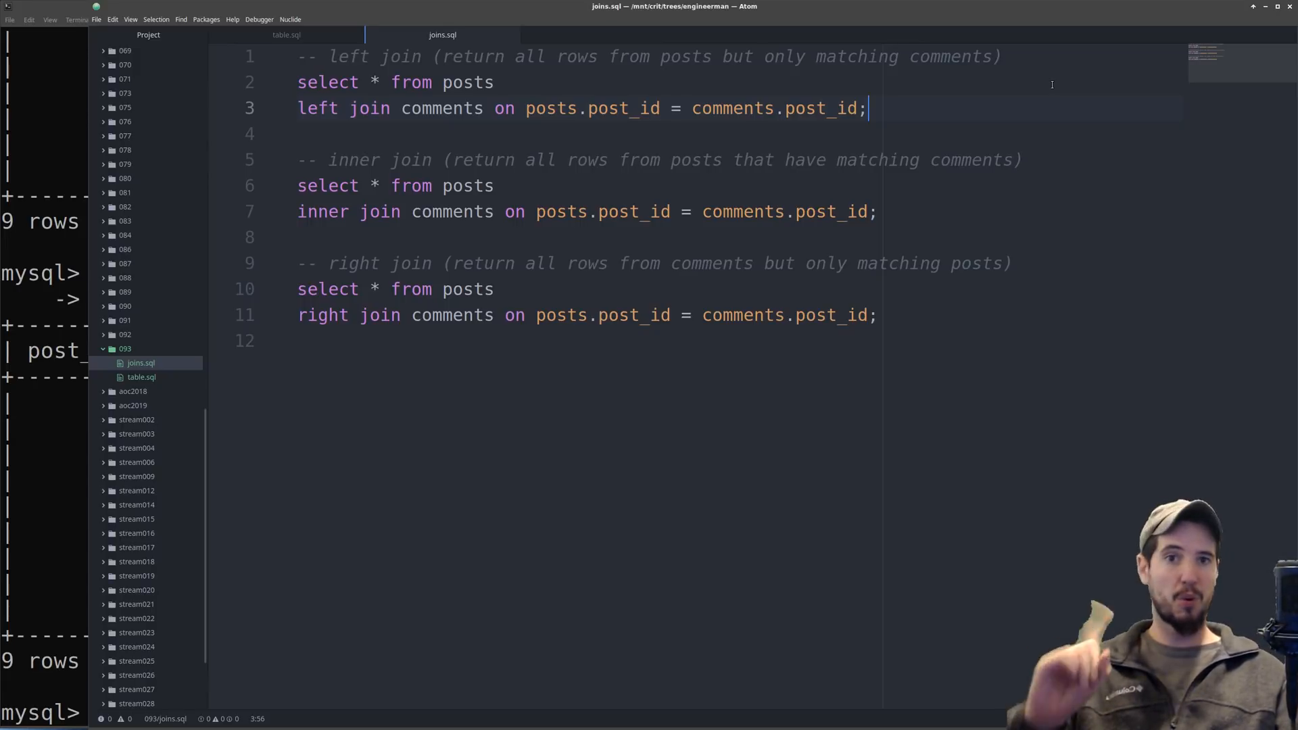
{"action": "key", "text": "BackSpace"}
{"action": "type", "text": "where"}
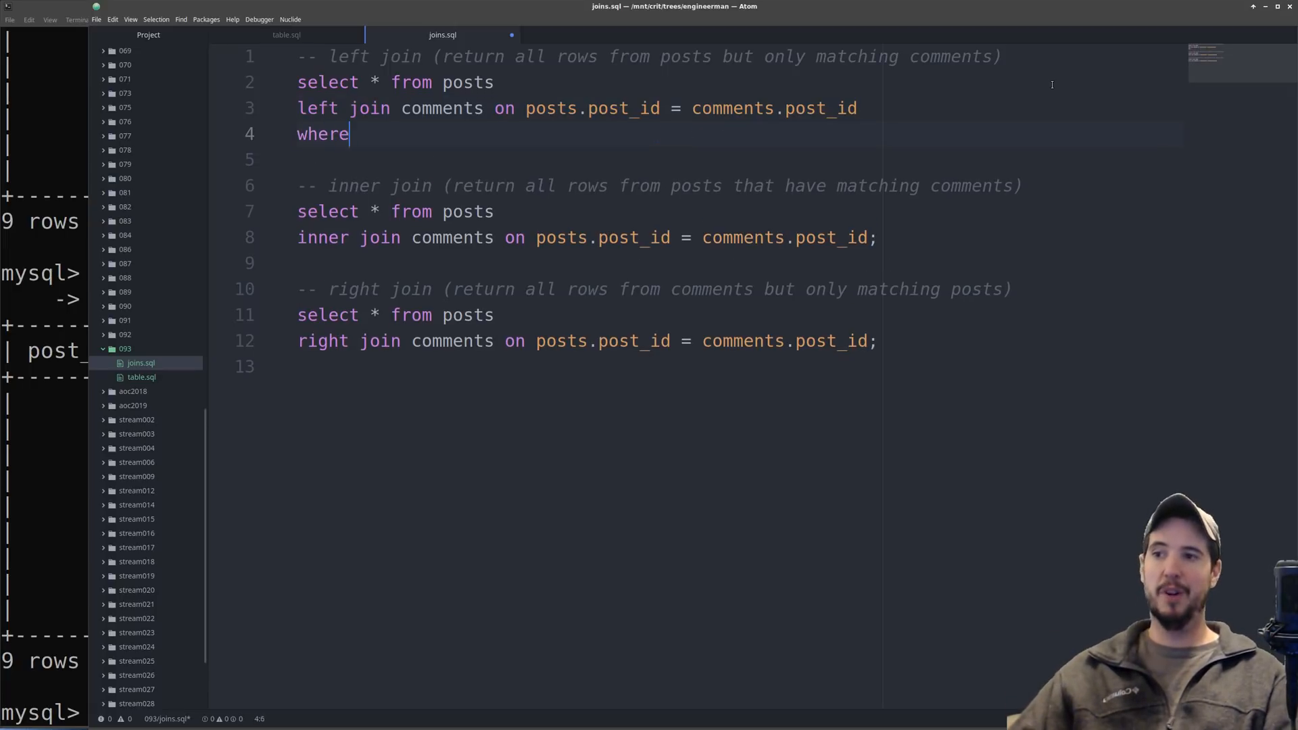
Add 'where posts.post_id = 1' to the left join, with the semicolon on its own line
{"action": "type", "text": "posts.post_id = 1"}
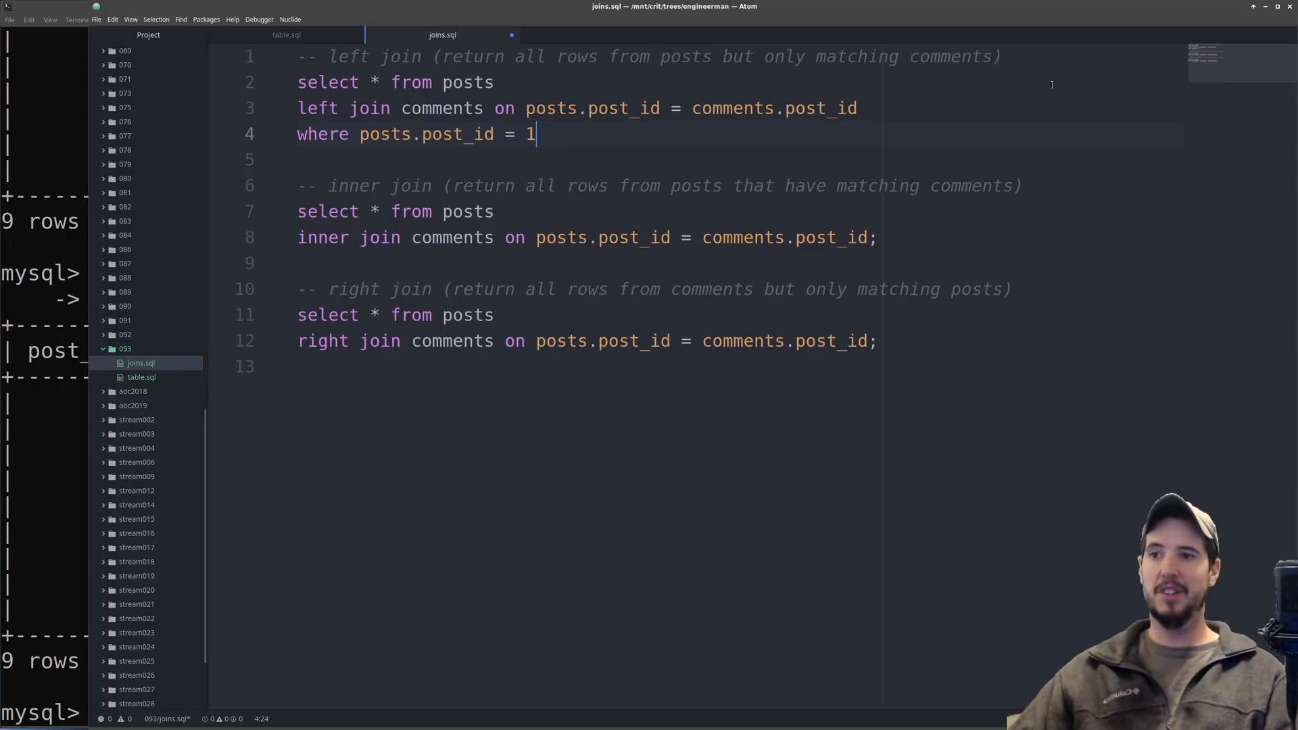
{"action": "type", "text": ";"}
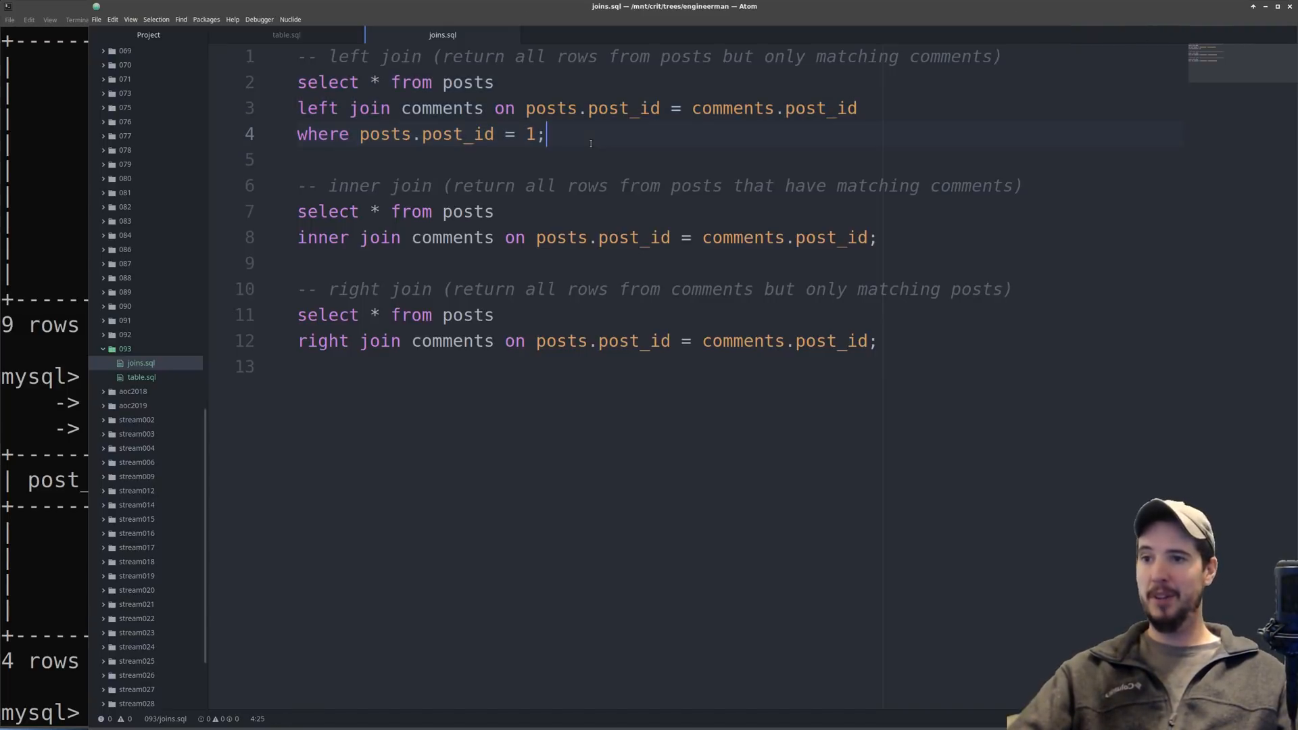
{"action": "key", "text": "Return"}
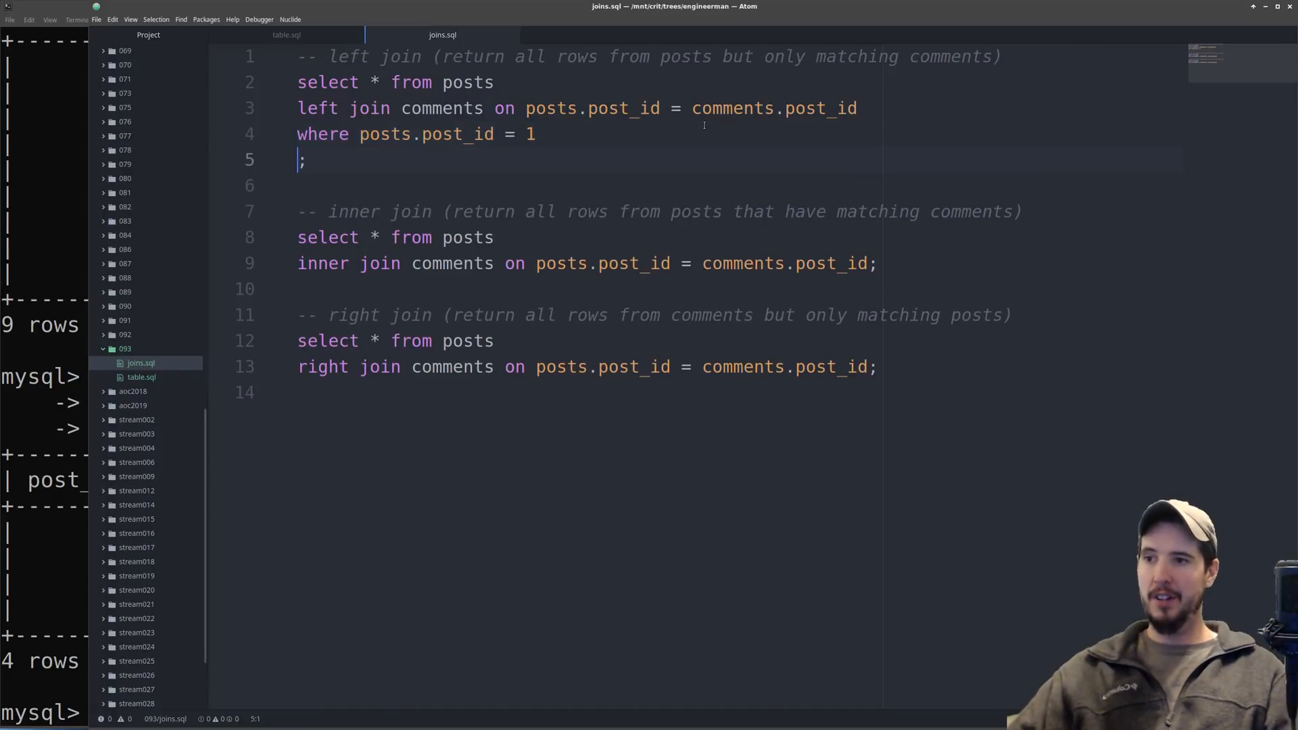
Add 'order by comments.comment_id desc' and run it, listing post 1's comments 4 down to 1
{"action": "type", "text": "order by comments.comment"}
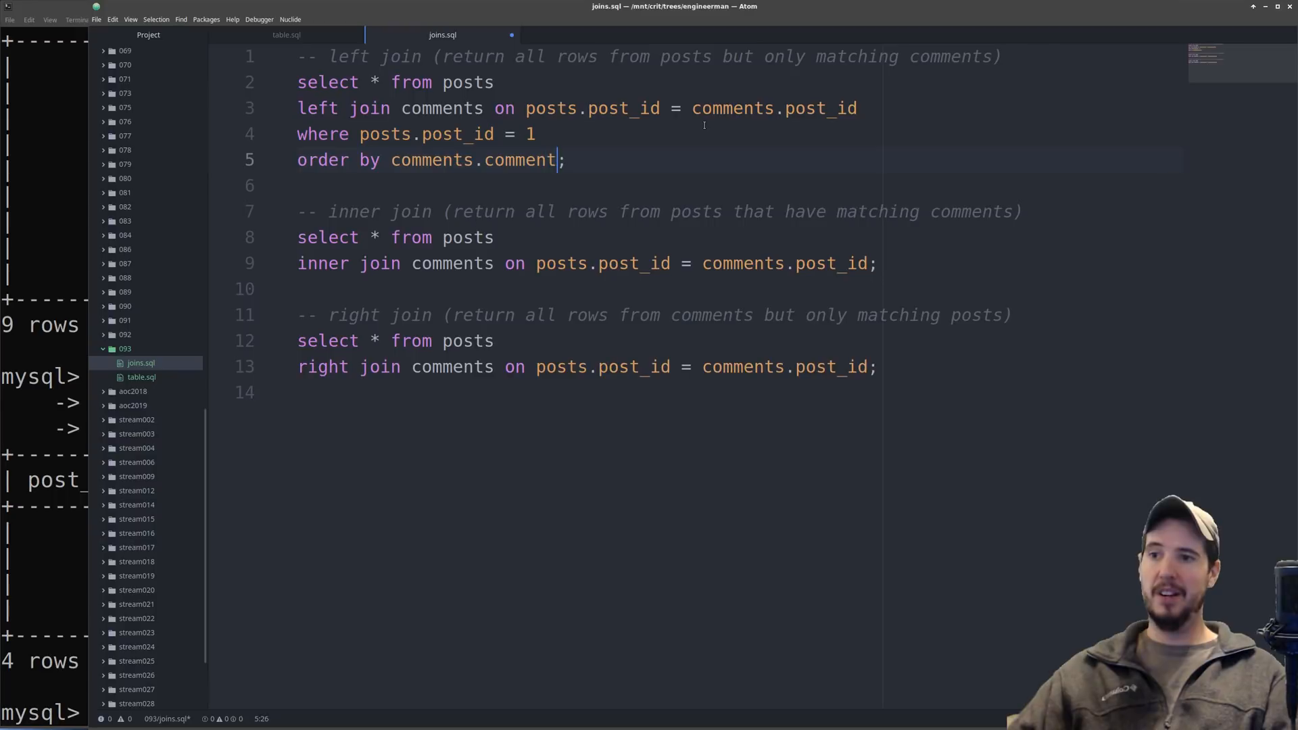
{"action": "type", "text": "_id desc"}
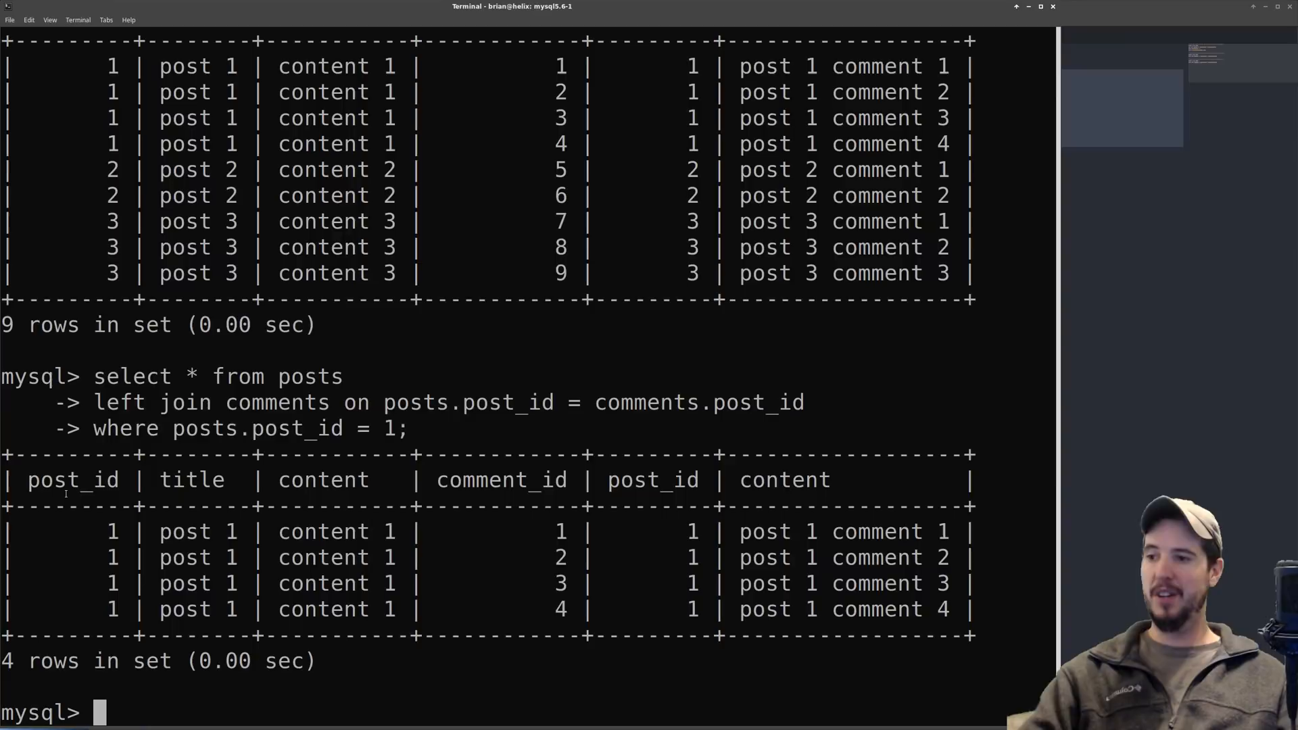
{"action": "key", "text": "Return"}
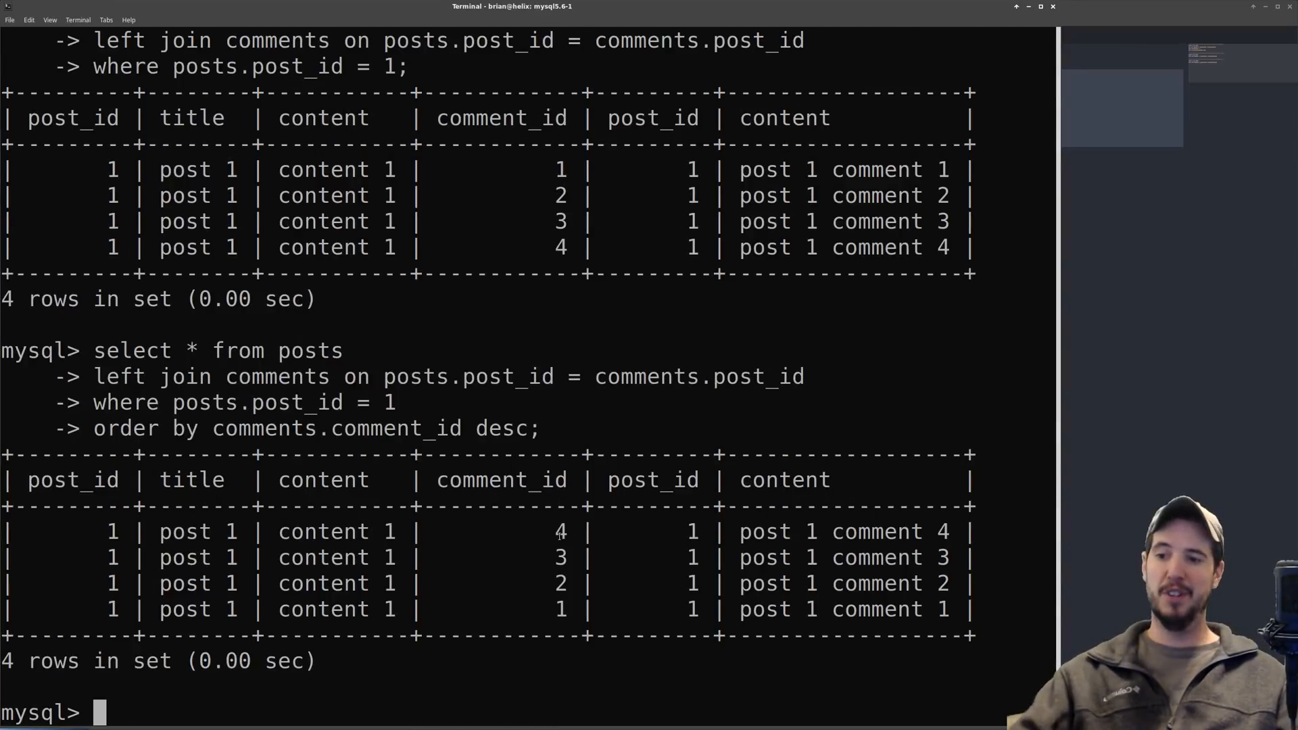